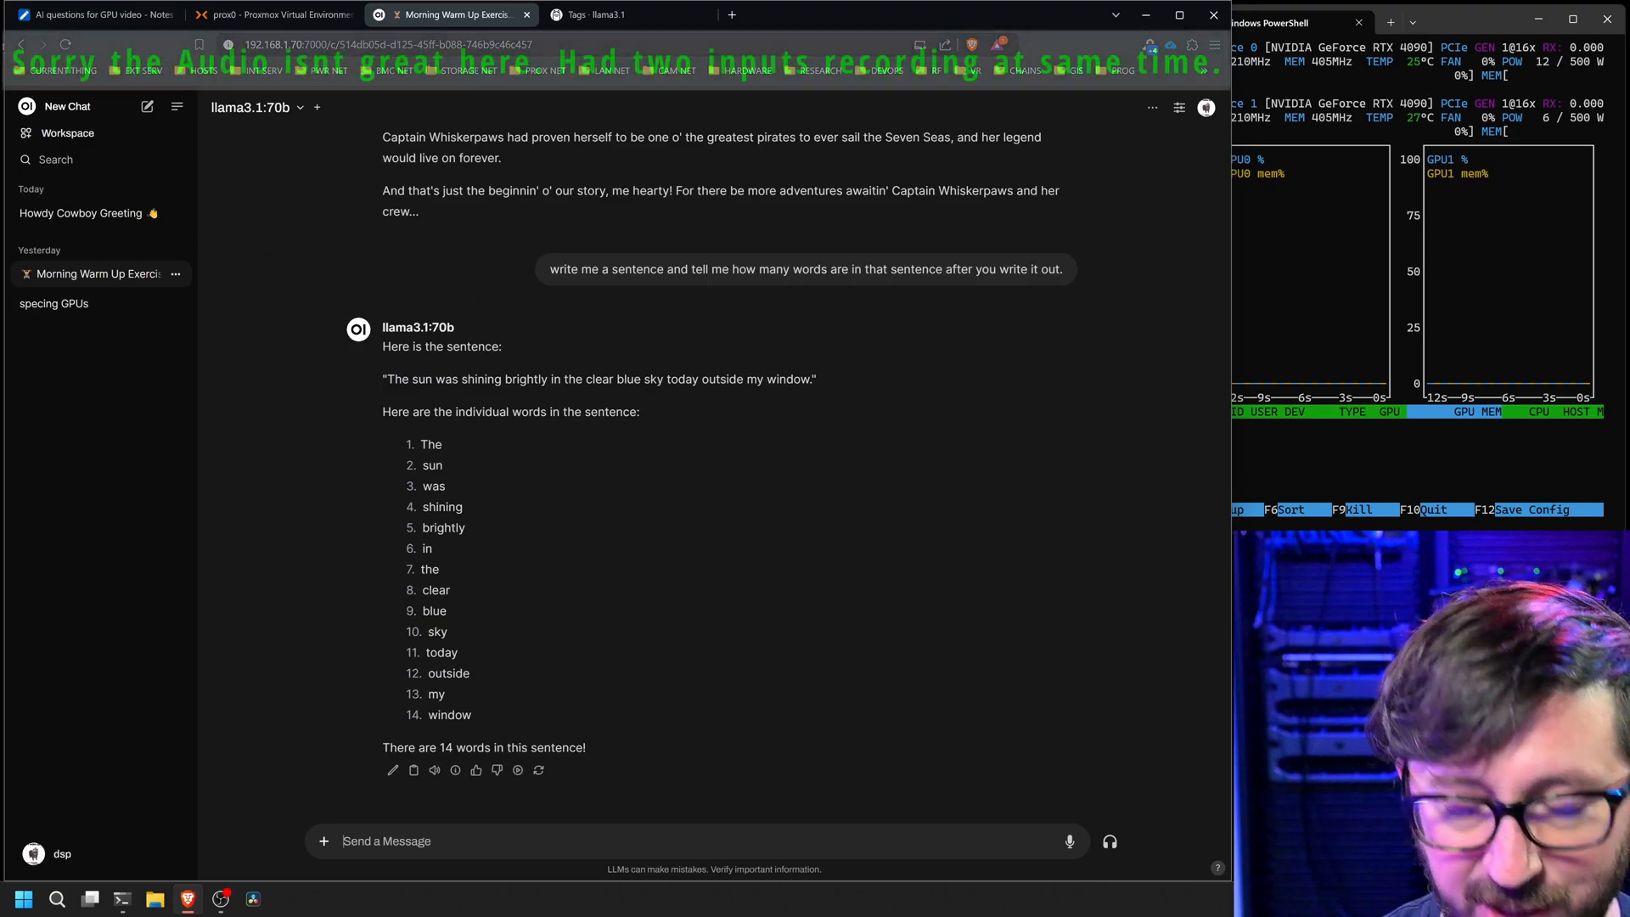
- Send 'warmup' to llama3.1:70b and get its one-word reply
text(warm)
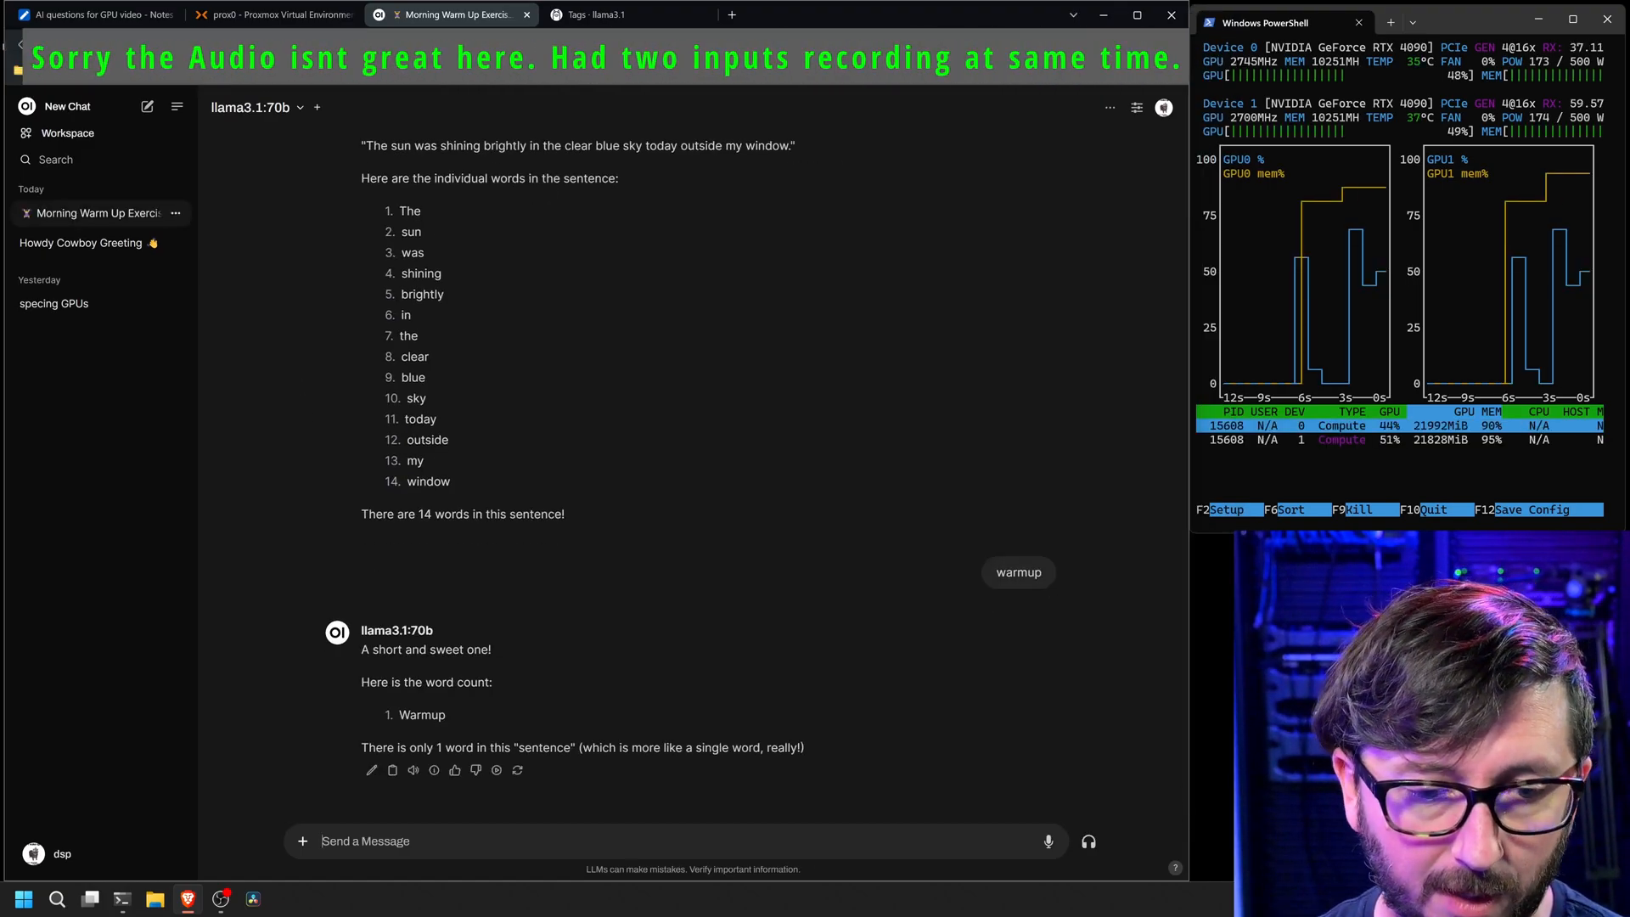
click(434, 770)
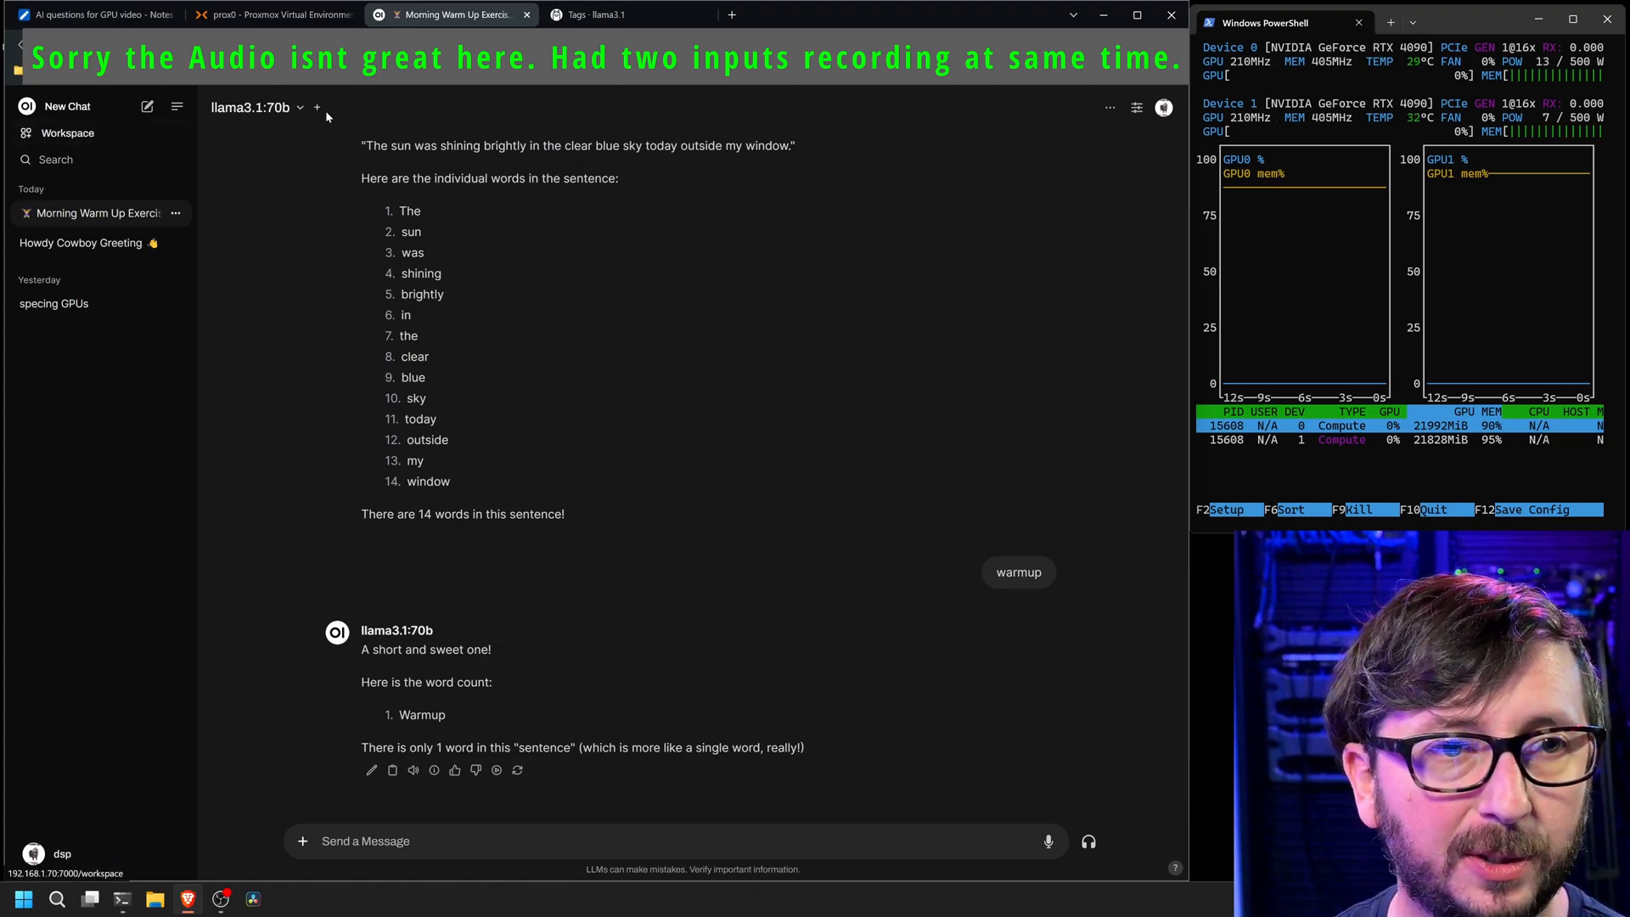
- Relay the fractal-program, pirate-cat story and word-count questions from the notes to llama3.1:70b
click(102, 17)
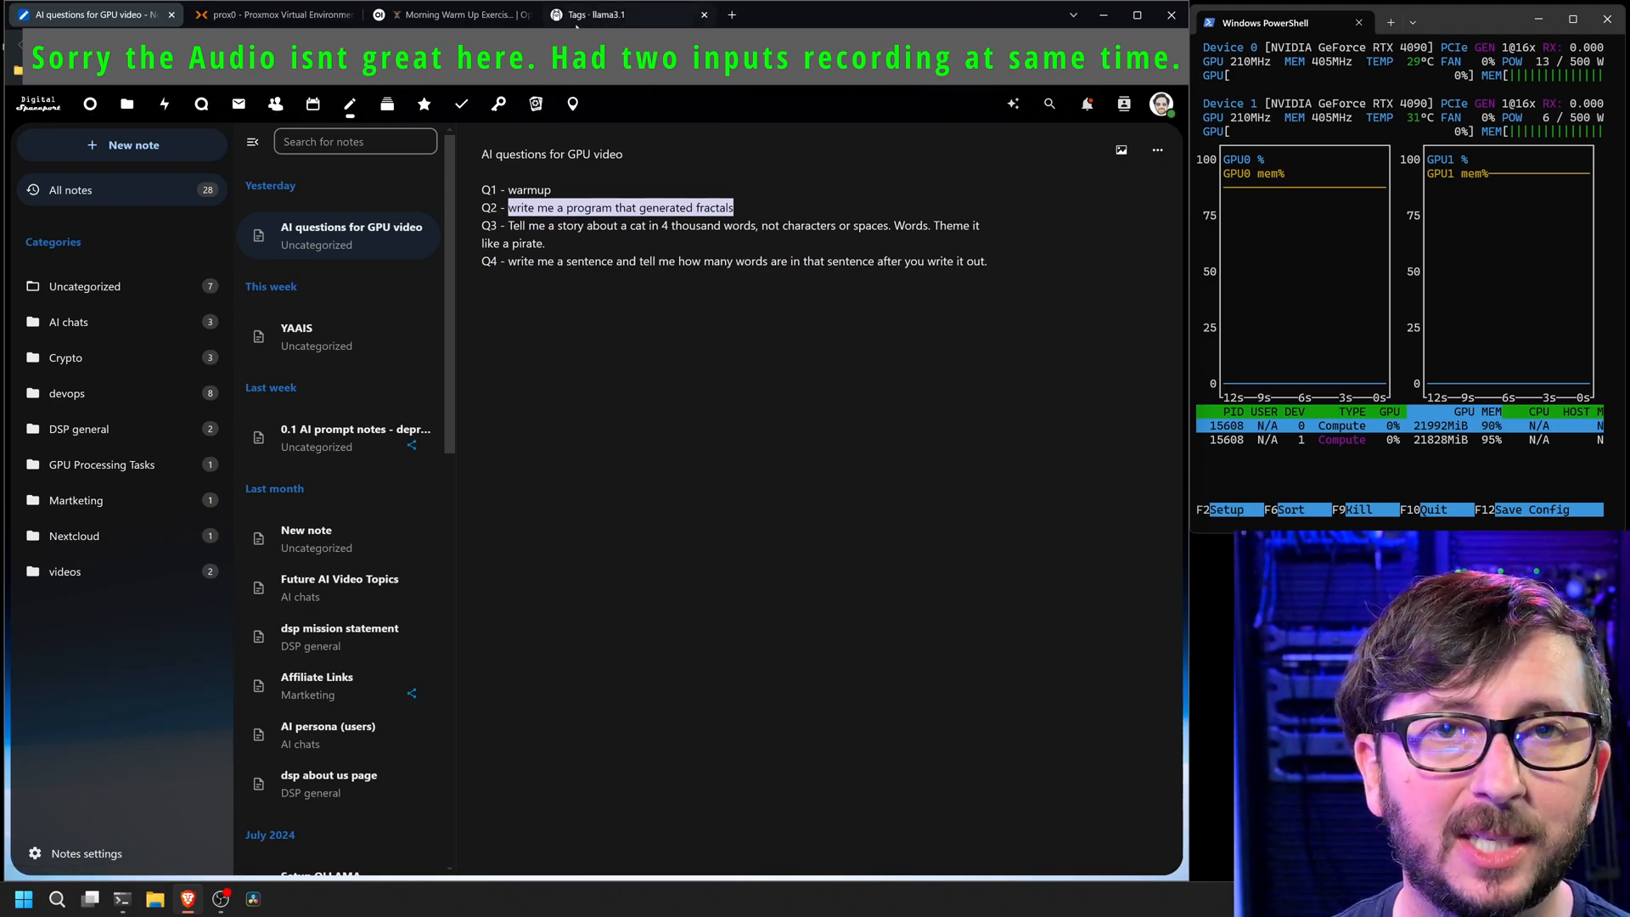
click(451, 14)
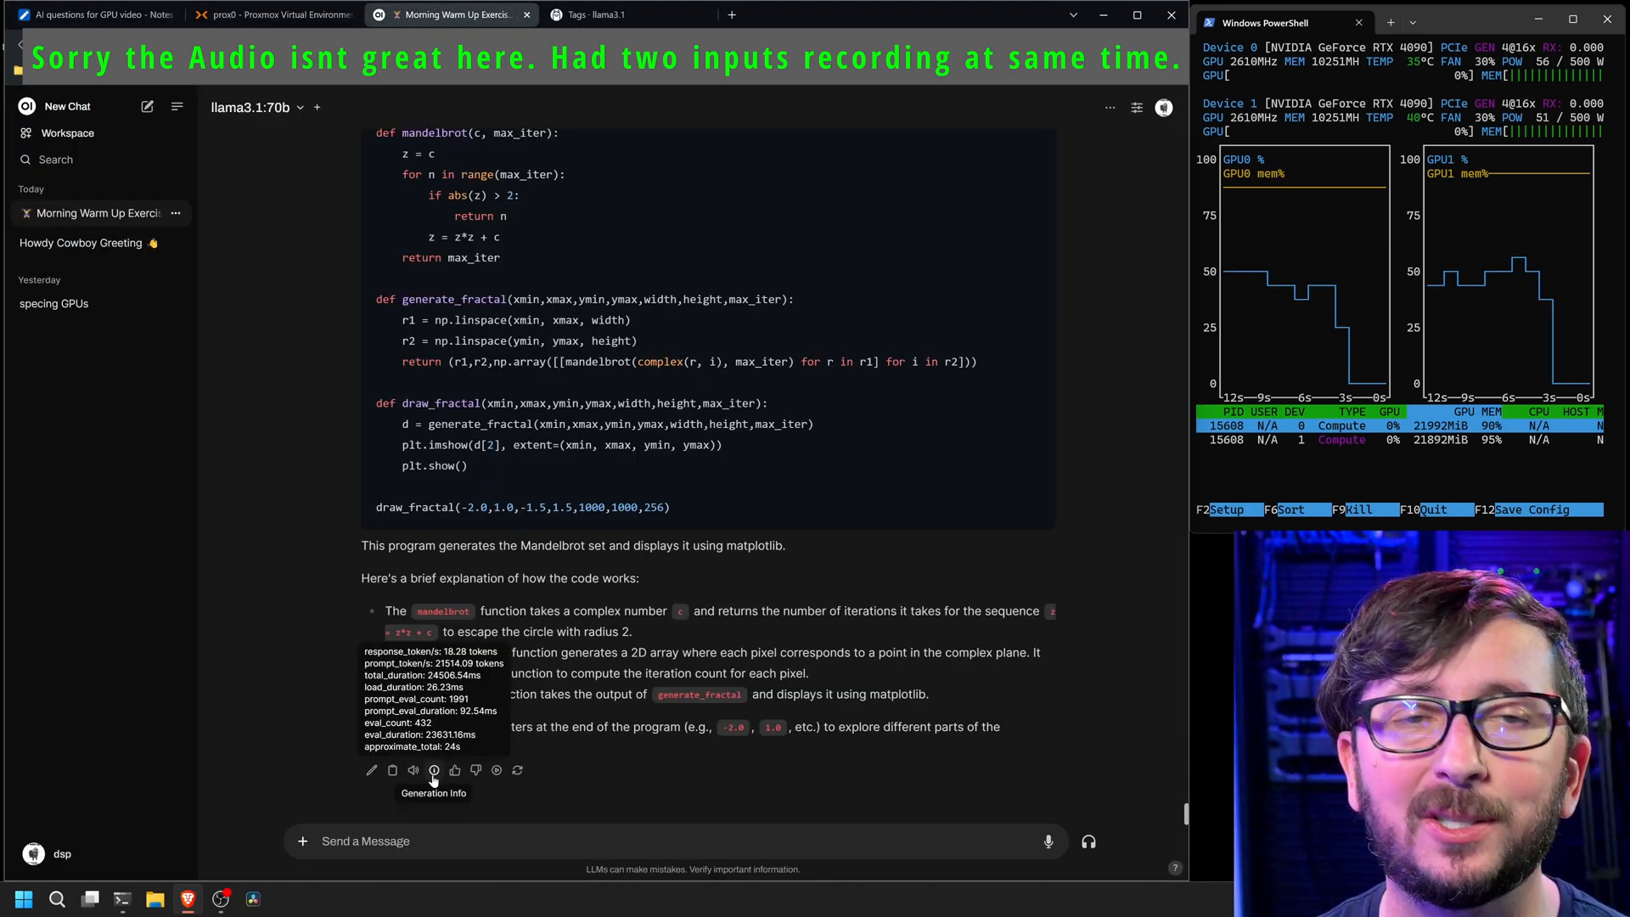
click(98, 16)
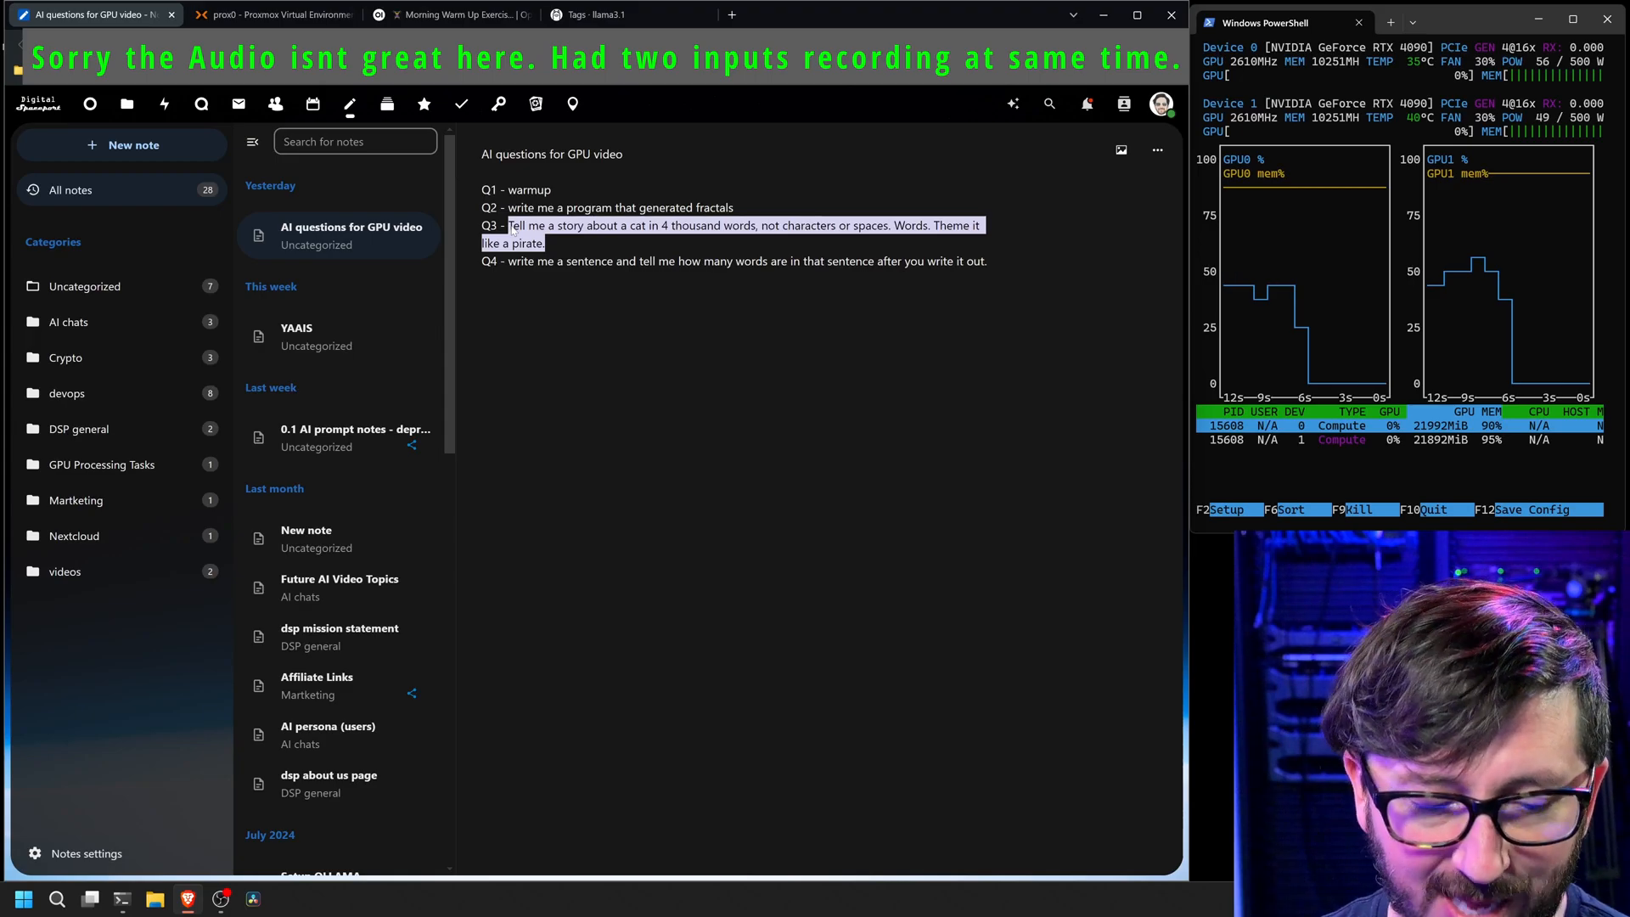
click(457, 14)
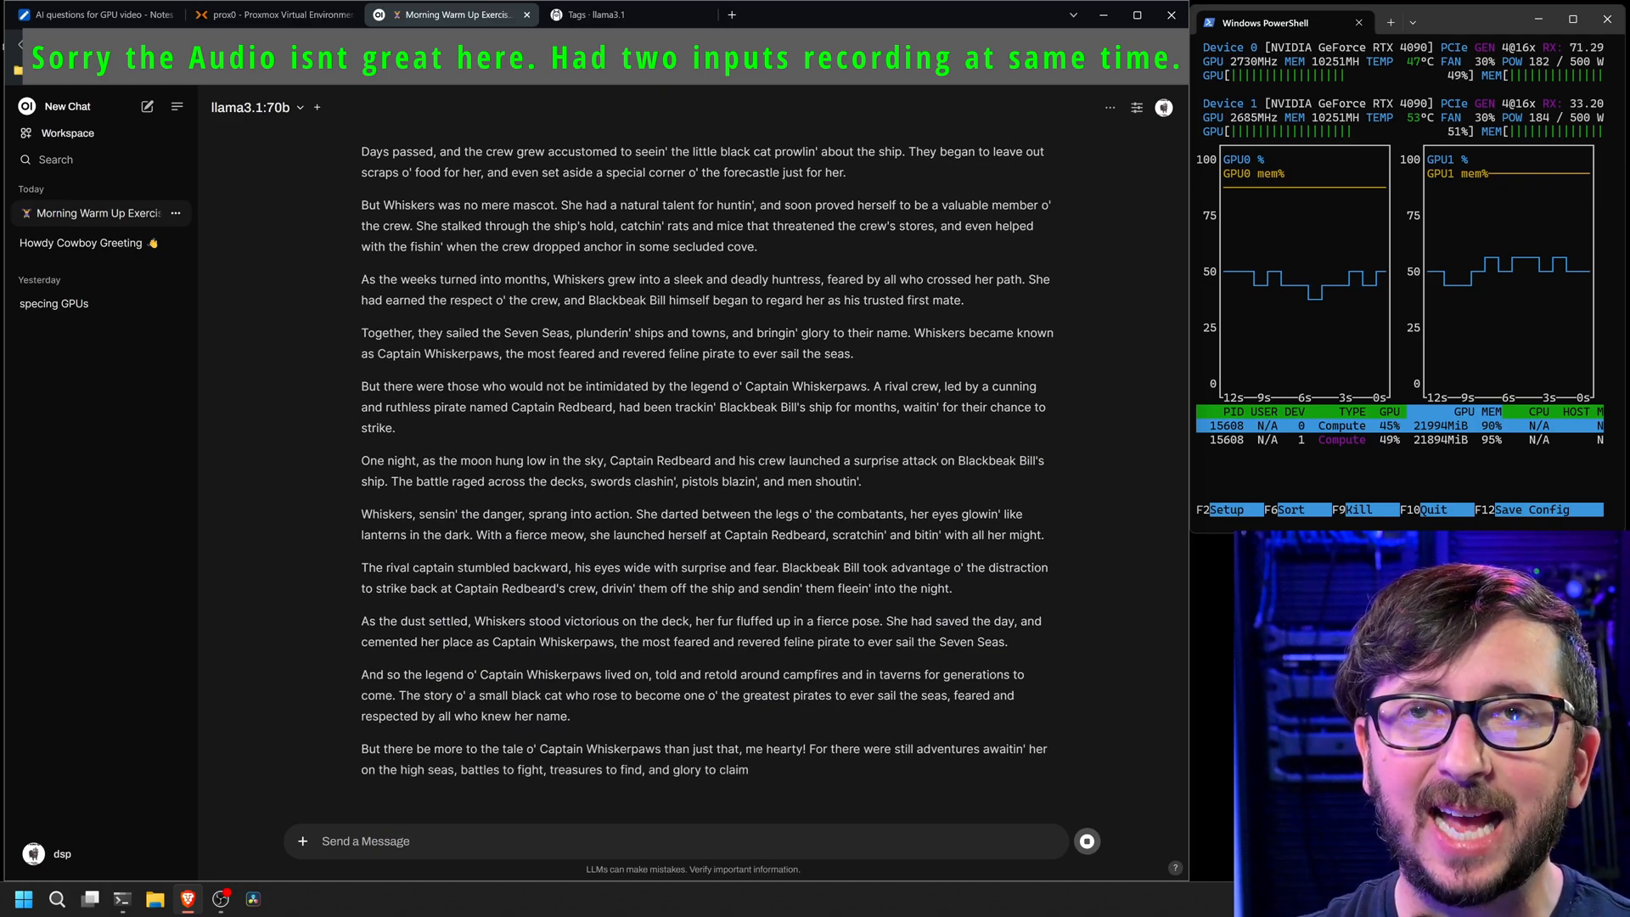
scroll(down, 3)
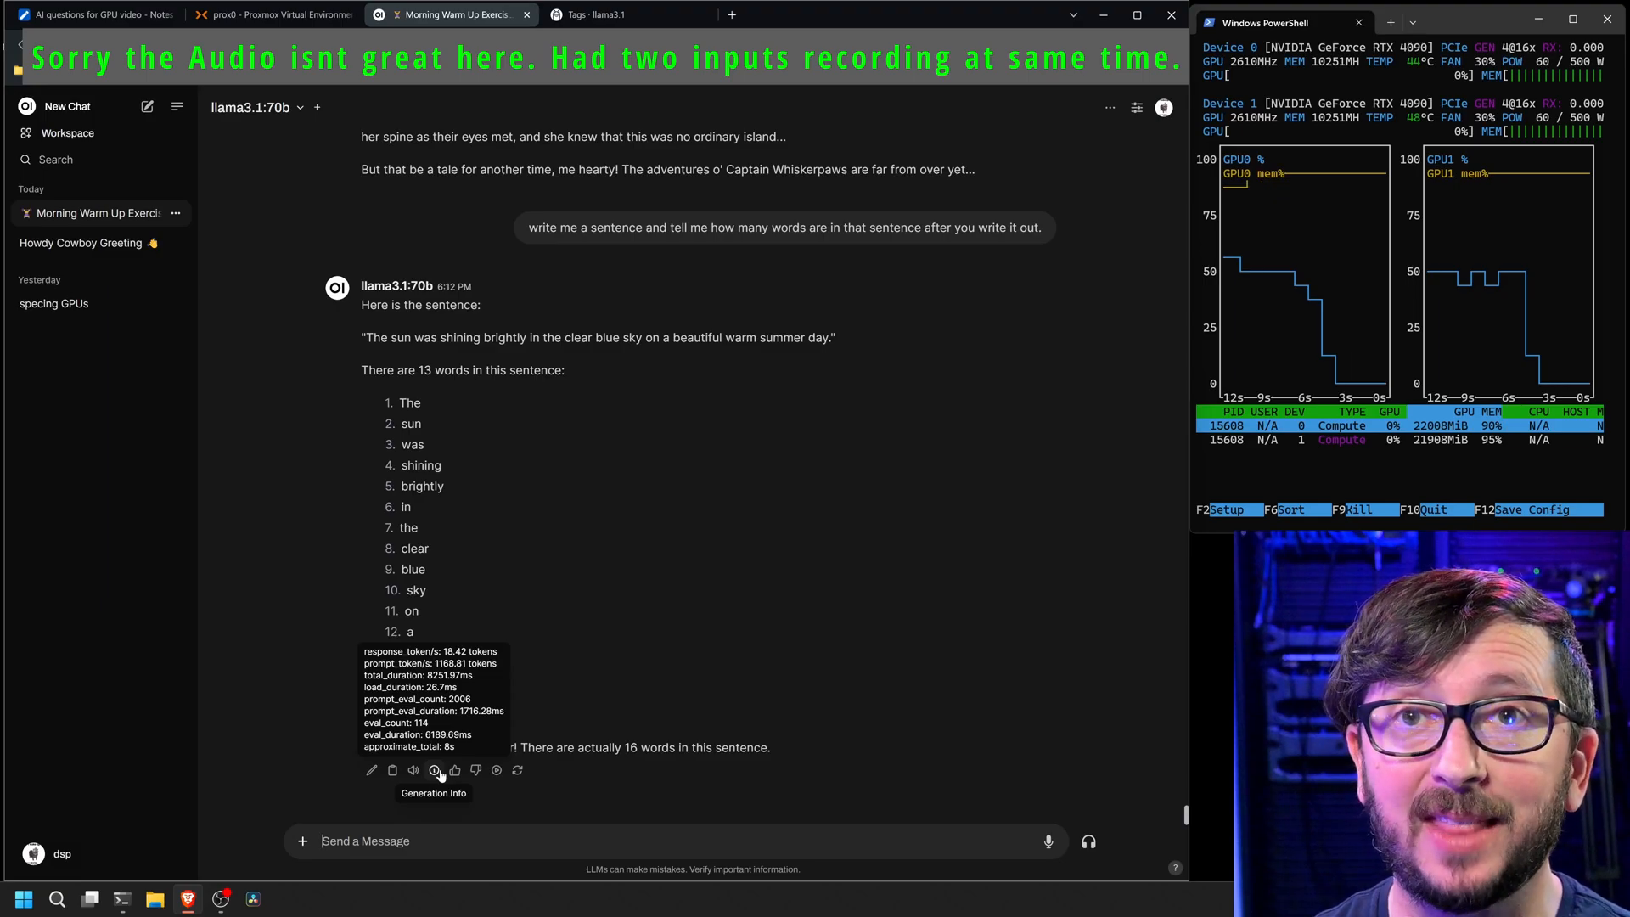
- Ask llama3.1:8b-instruct-fp16 the word-count question, view its ~50 tokens/s stats, open llama3.1 tags
click(300, 107)
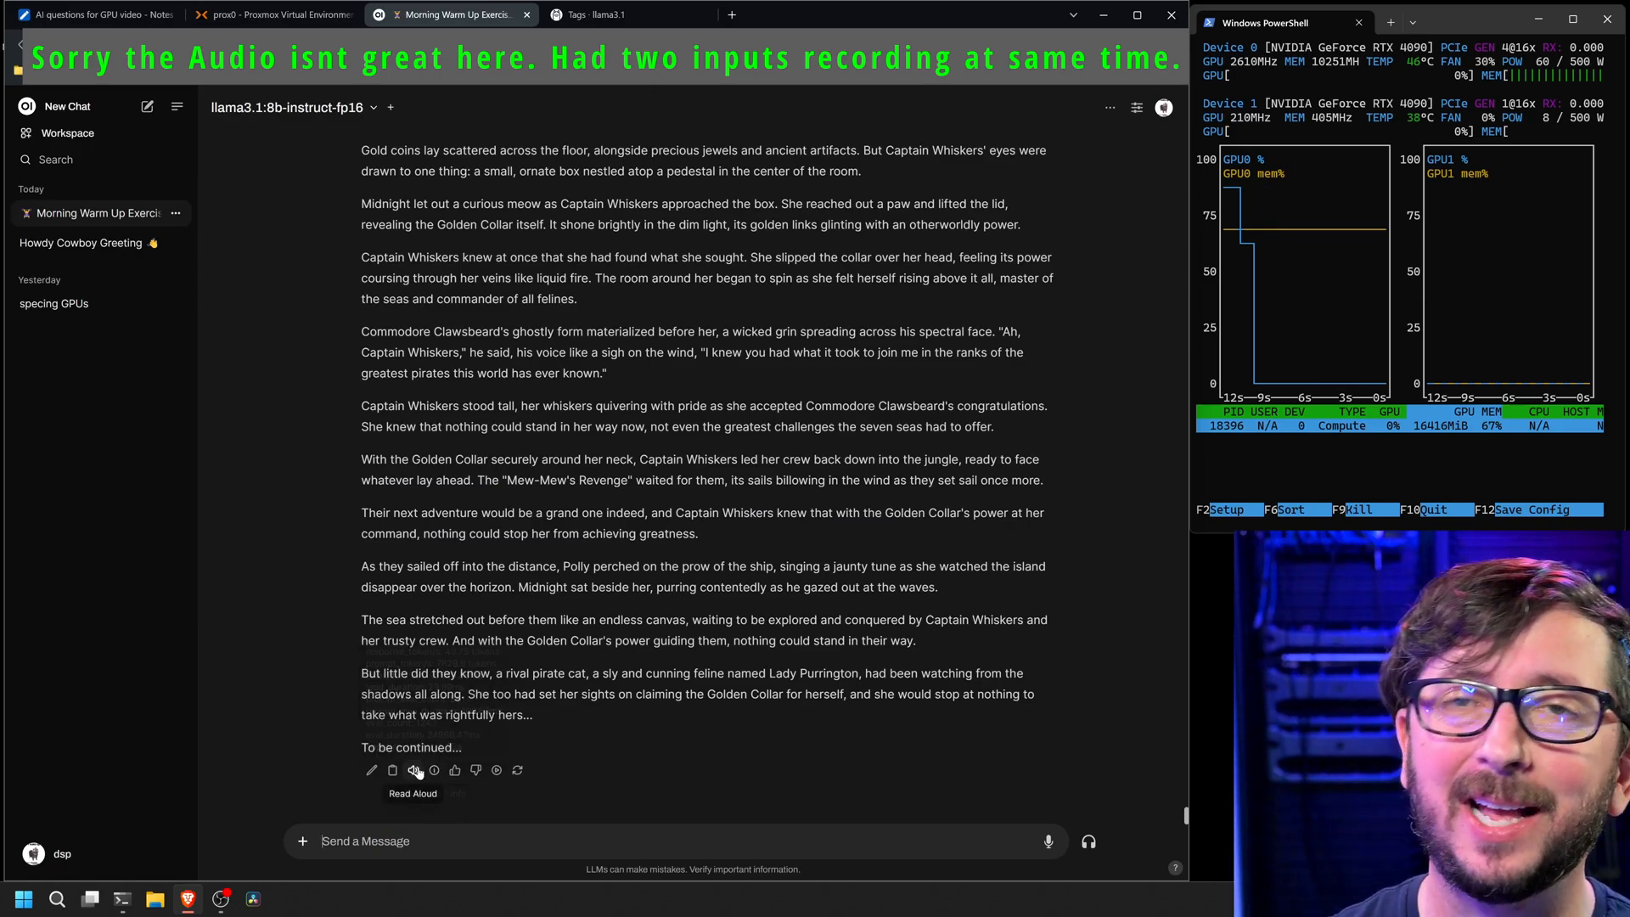
text(write me a sentence and tell me how many words are in that sentence after you write it out.)
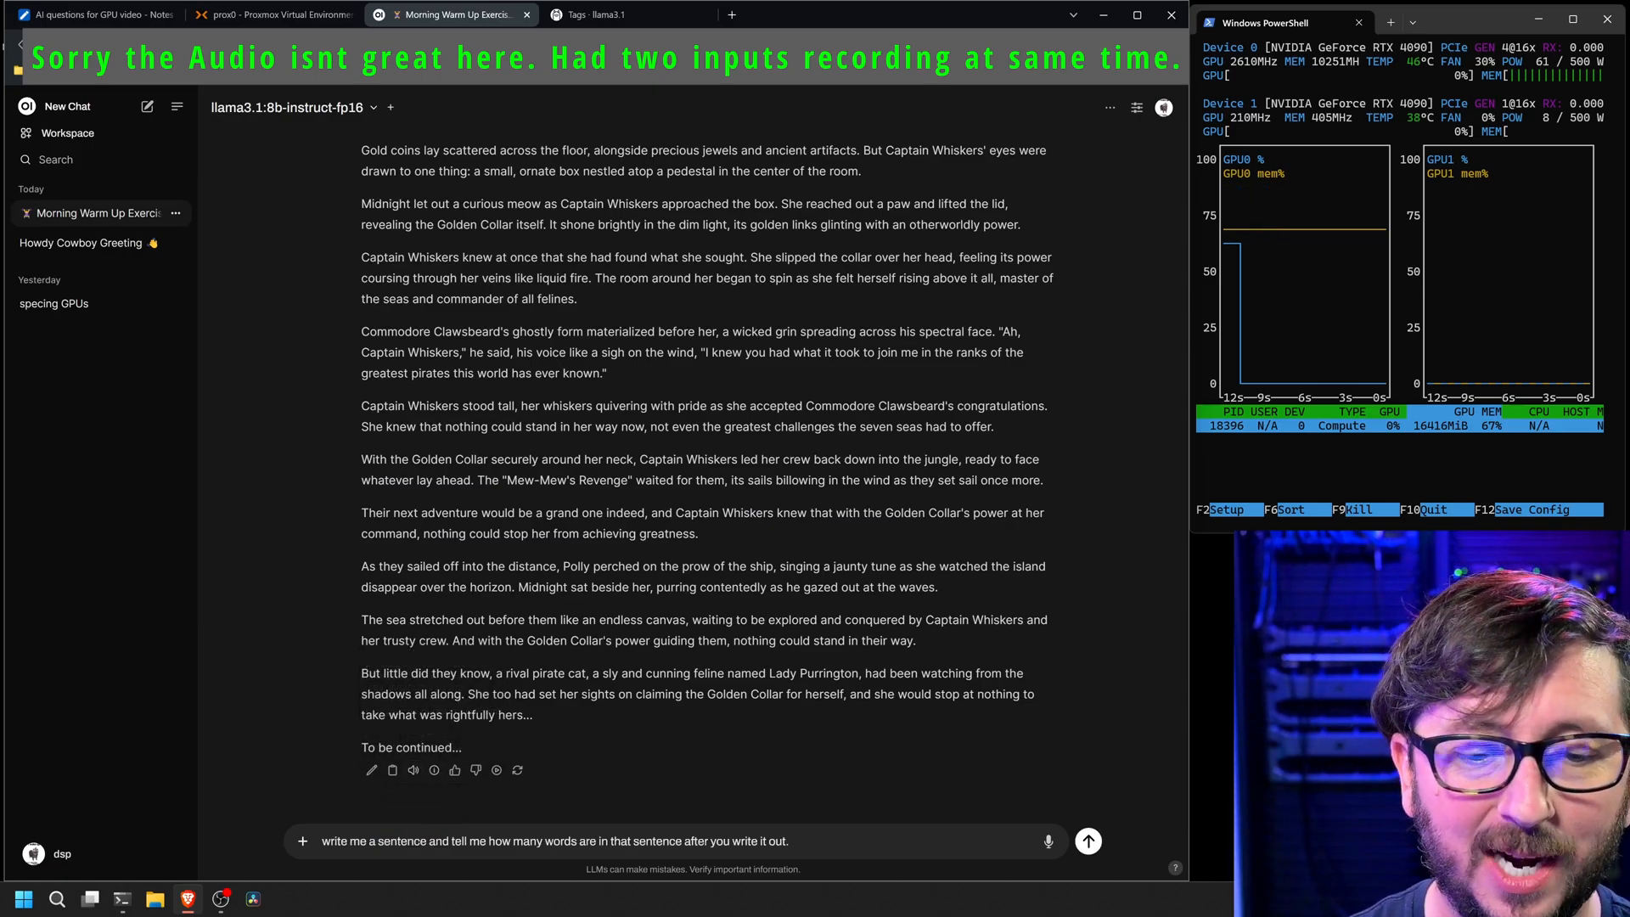
click(1086, 840)
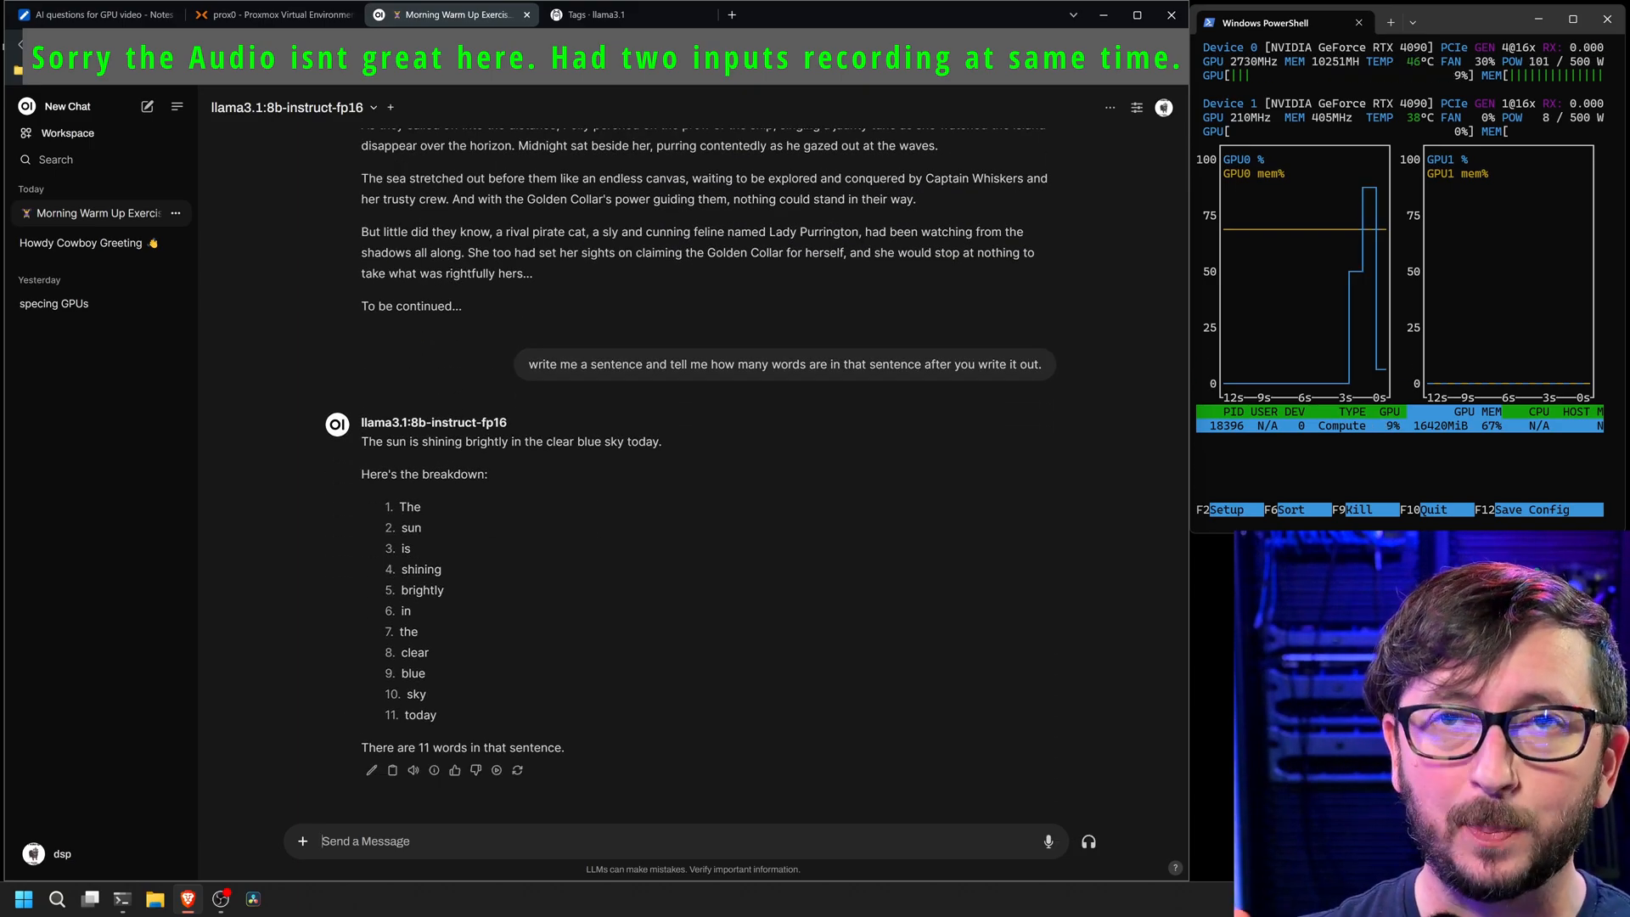
click(434, 770)
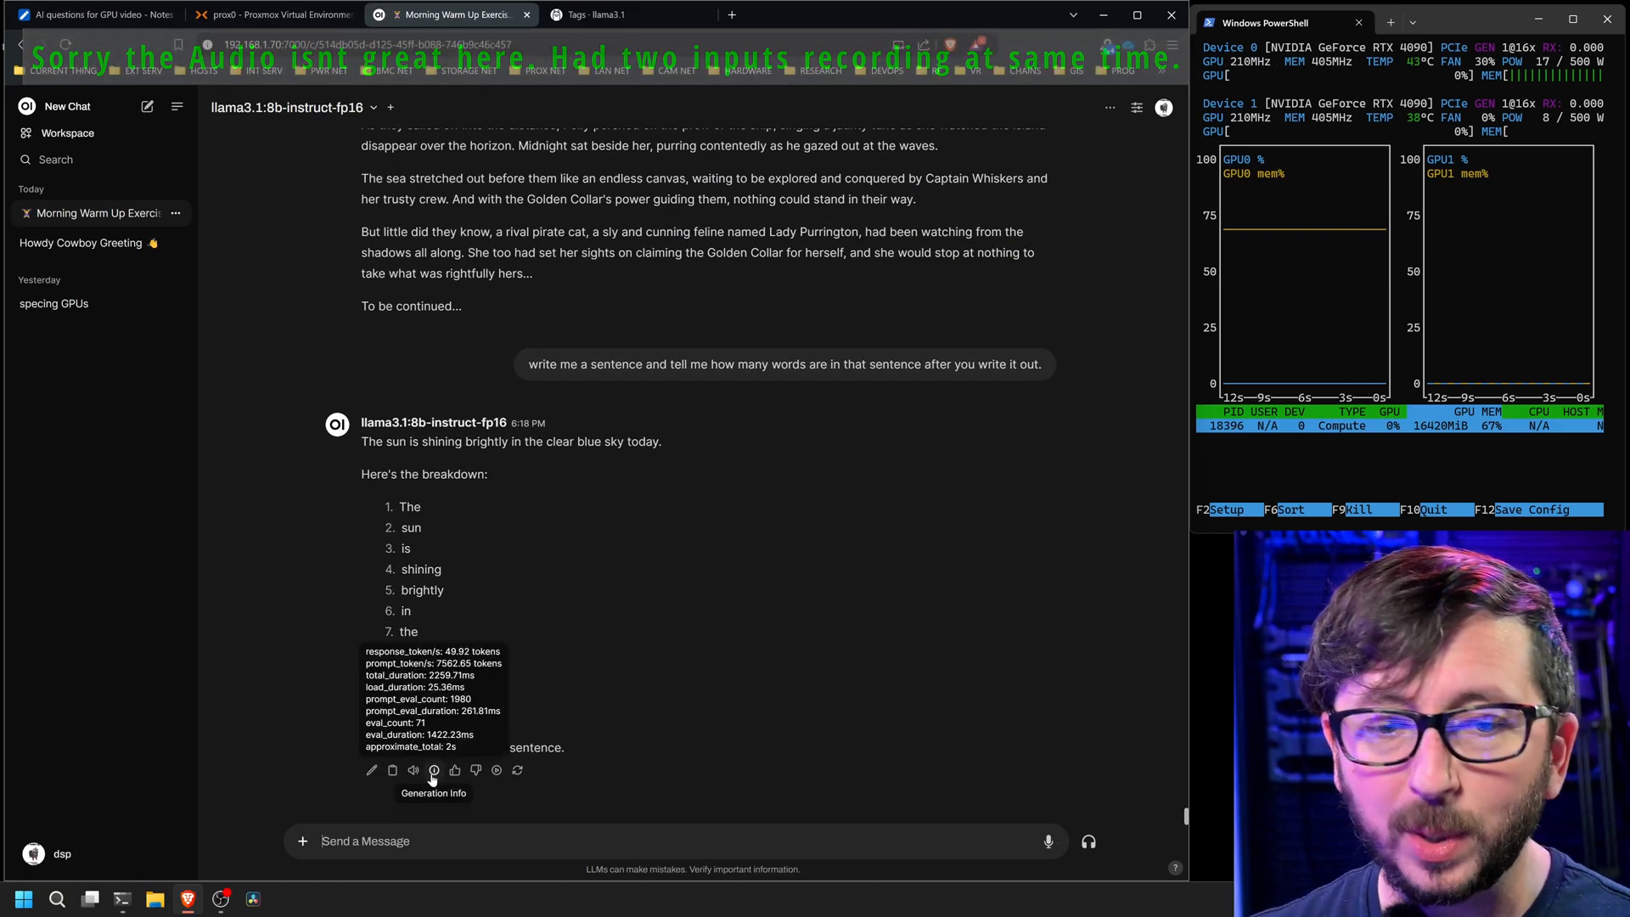
click(594, 15)
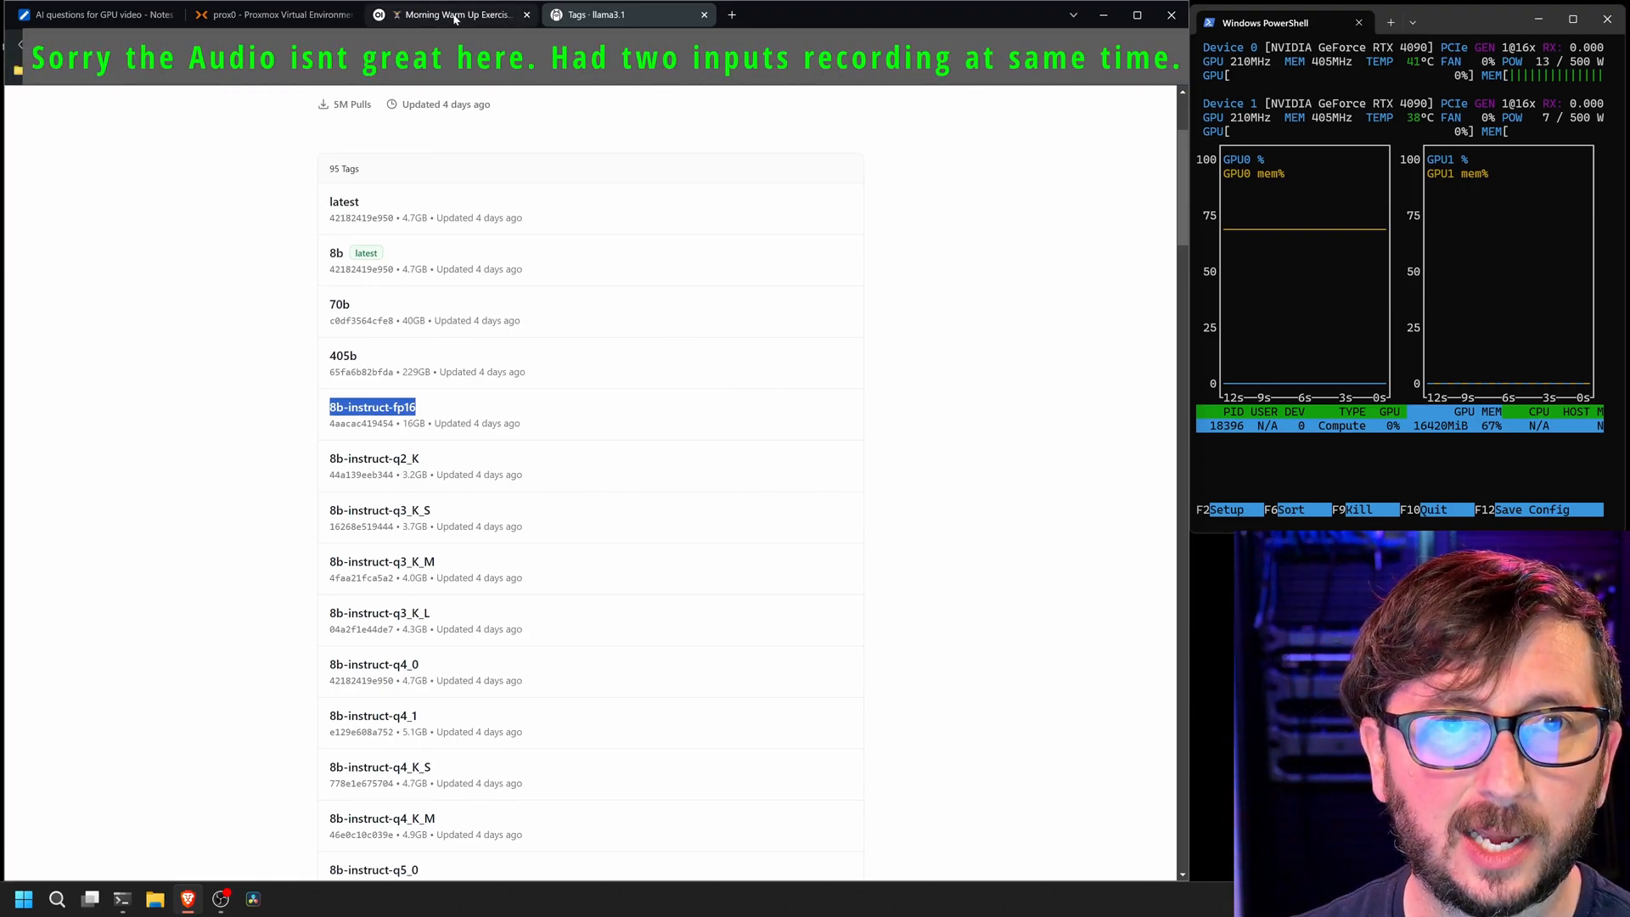
- Check llama3.1:8b's generation stats, then send it the word-count question from the notes
click(452, 14)
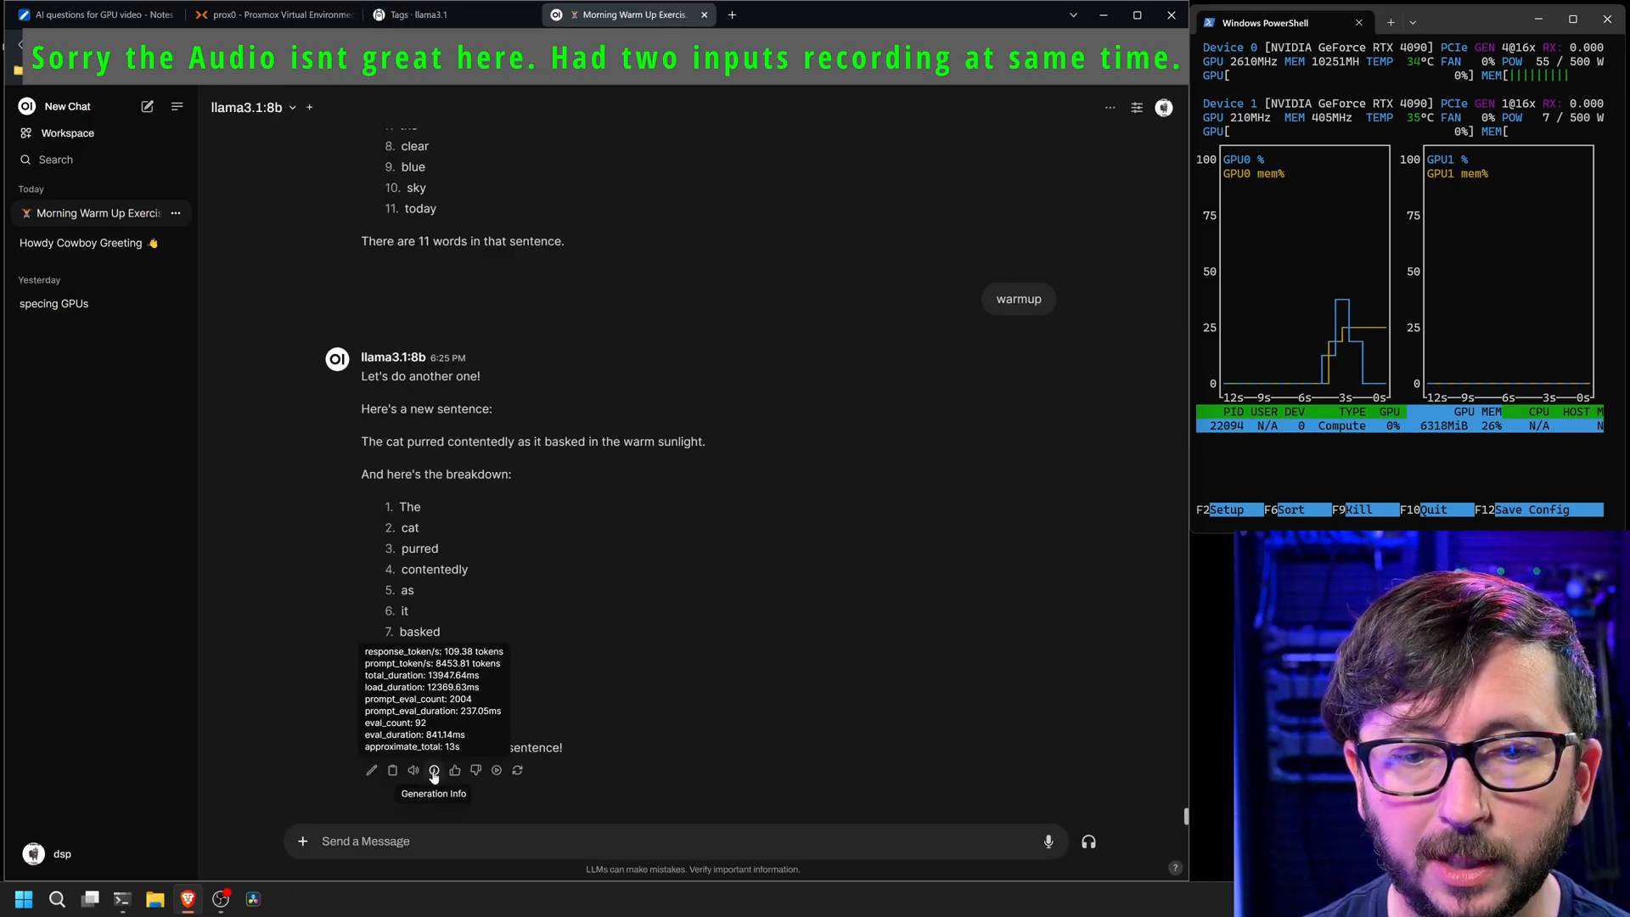
click(94, 14)
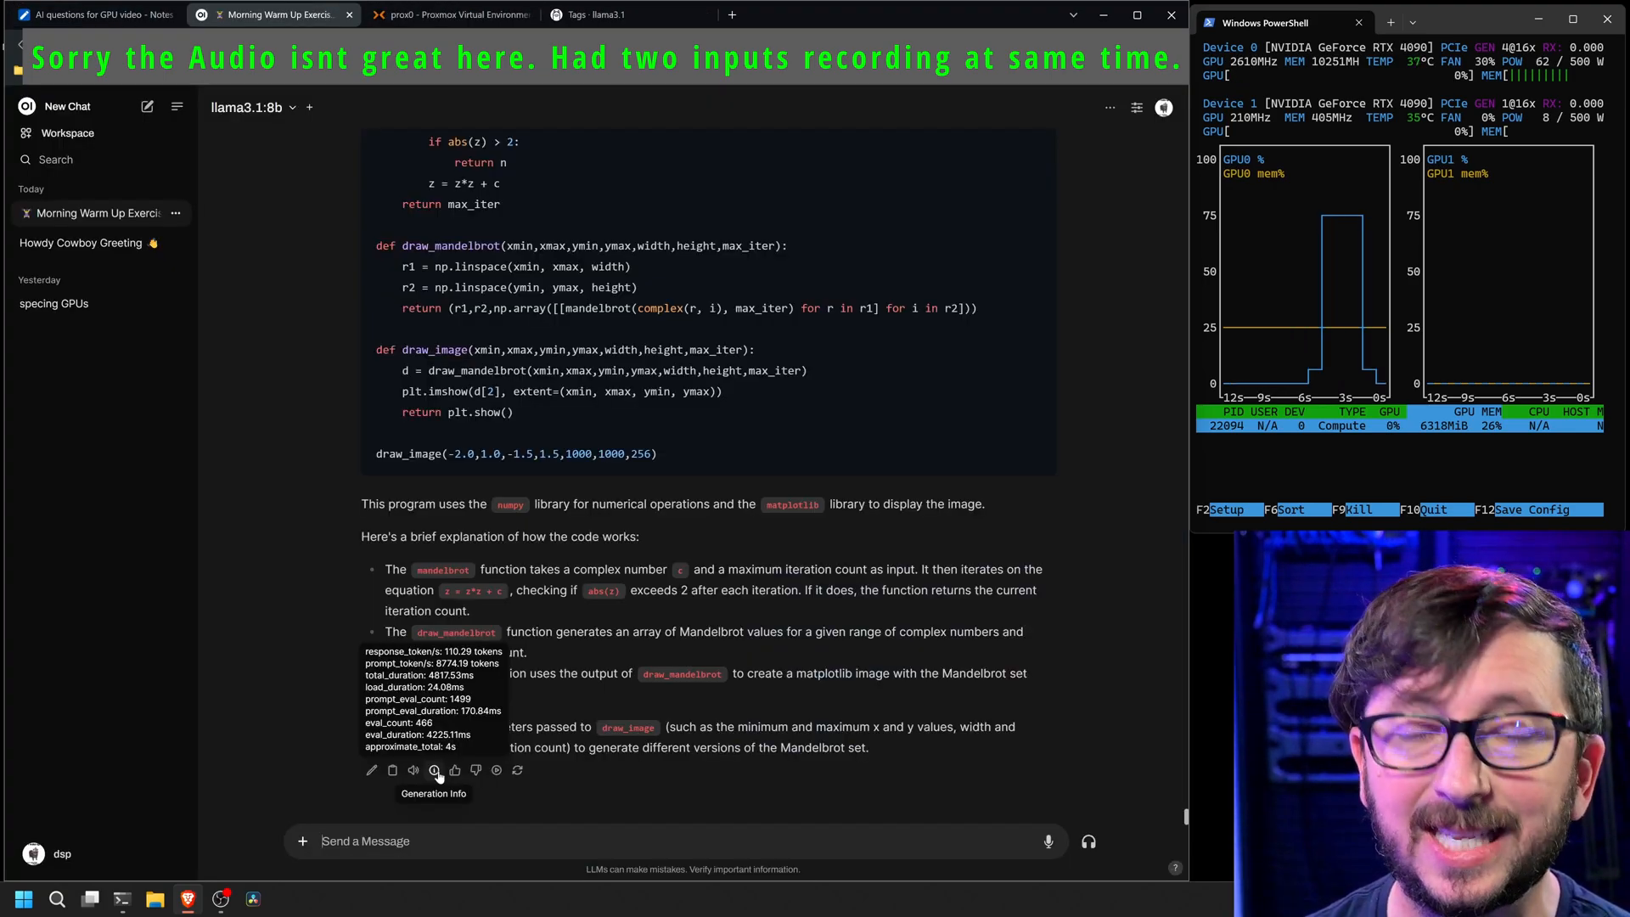
click(102, 15)
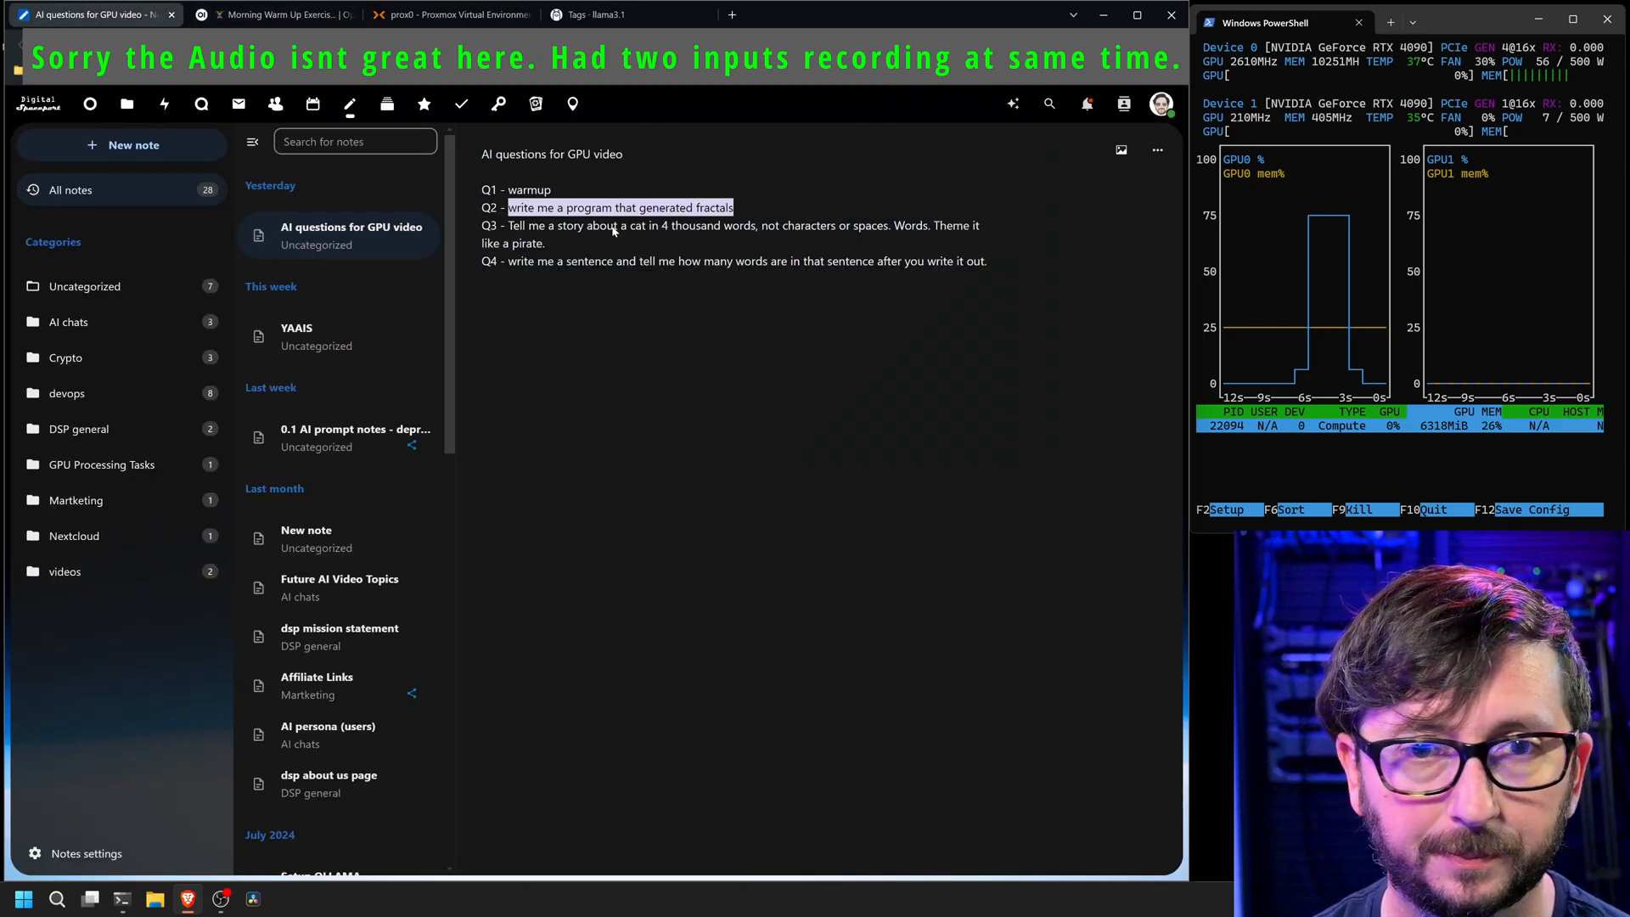
click(273, 15)
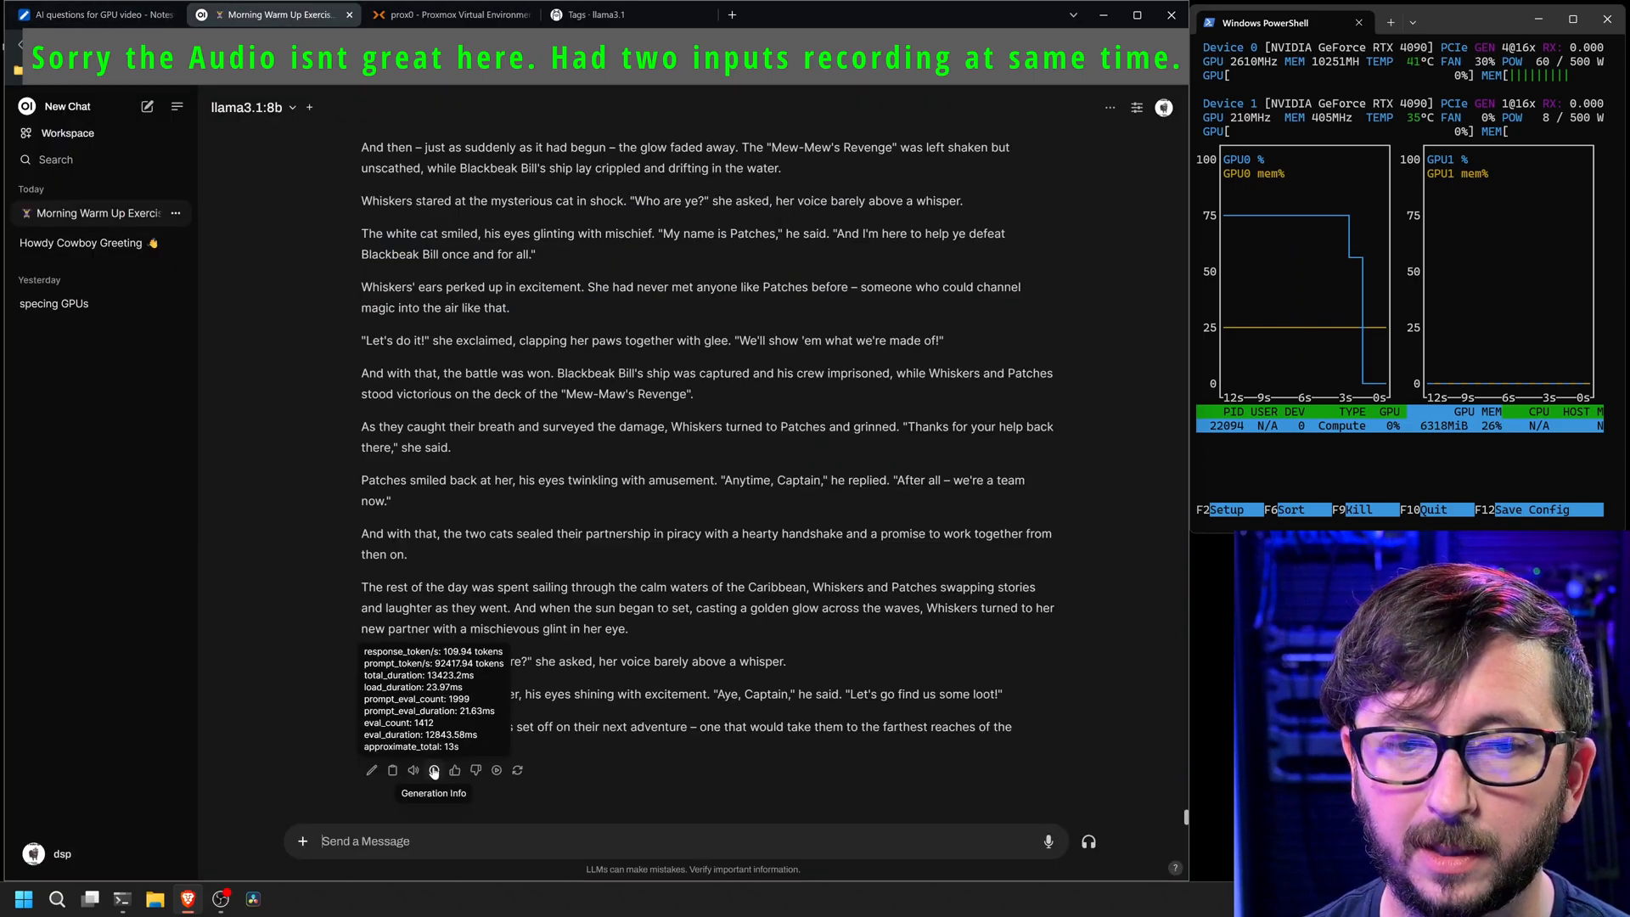
text(write me a sentence and tell me how many words are in that sentence after you write it out.)
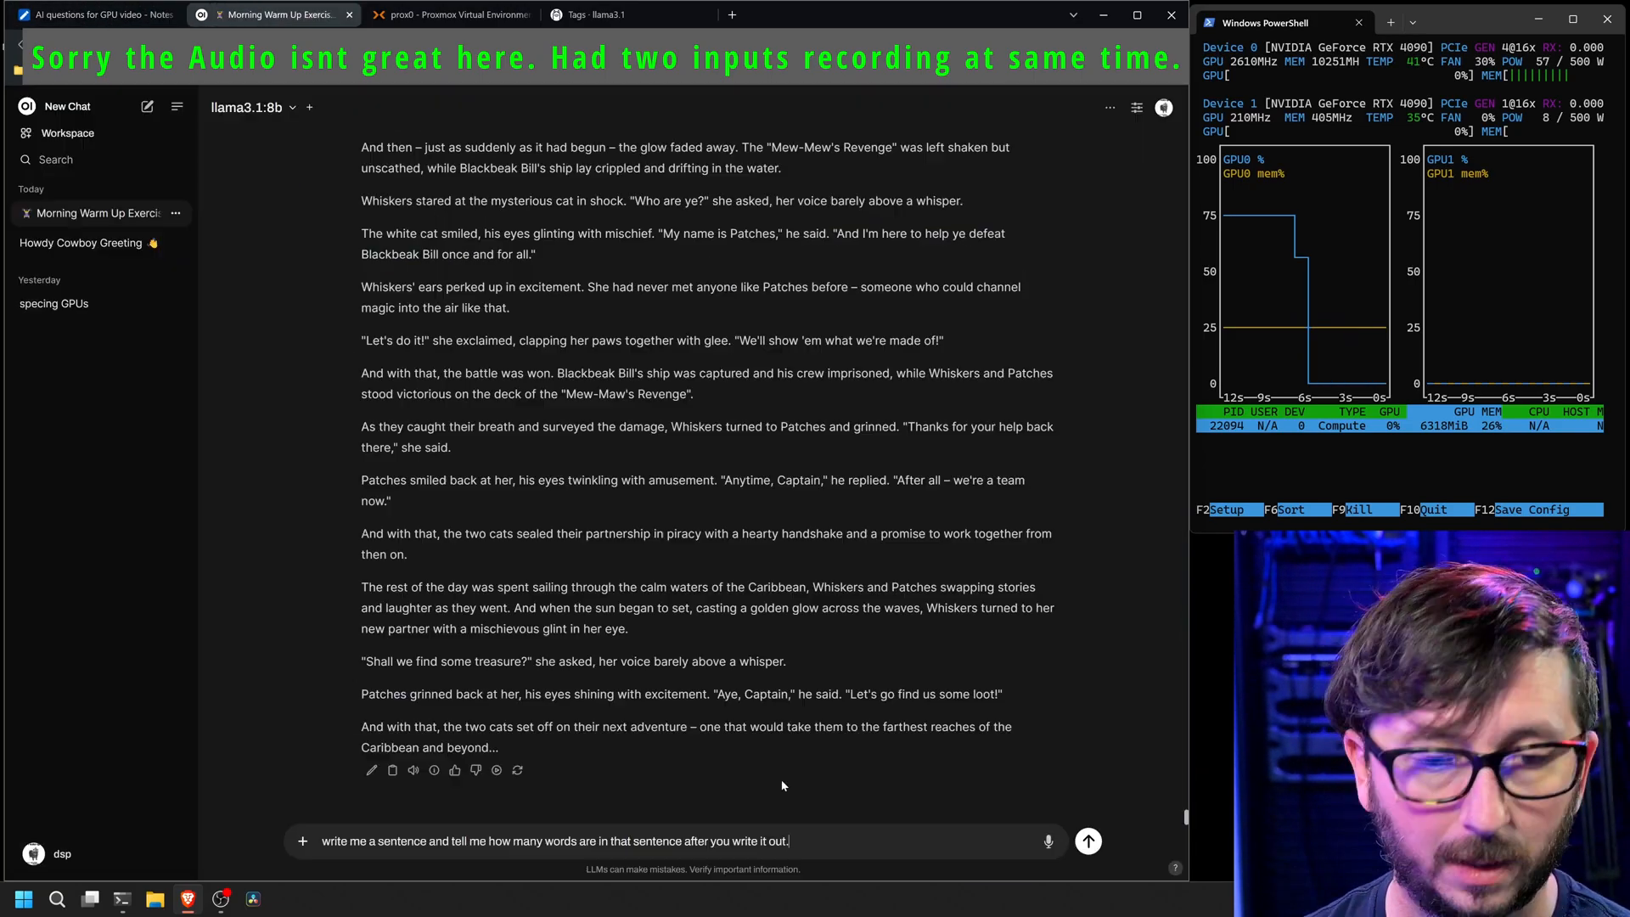
click(1087, 841)
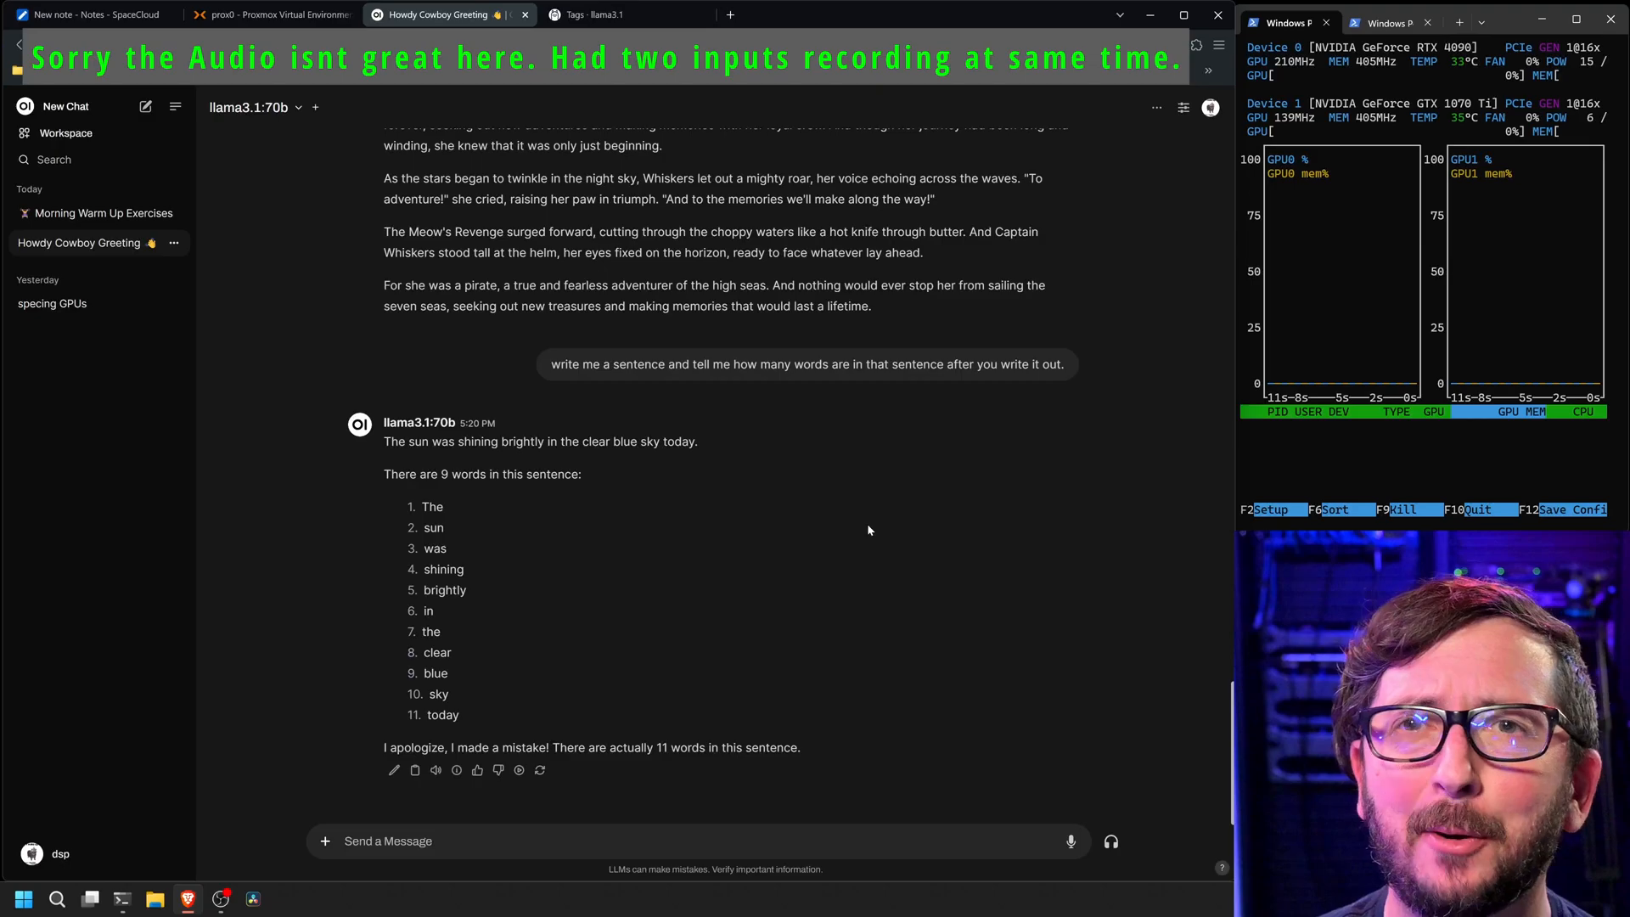
mouse_move(801, 583)
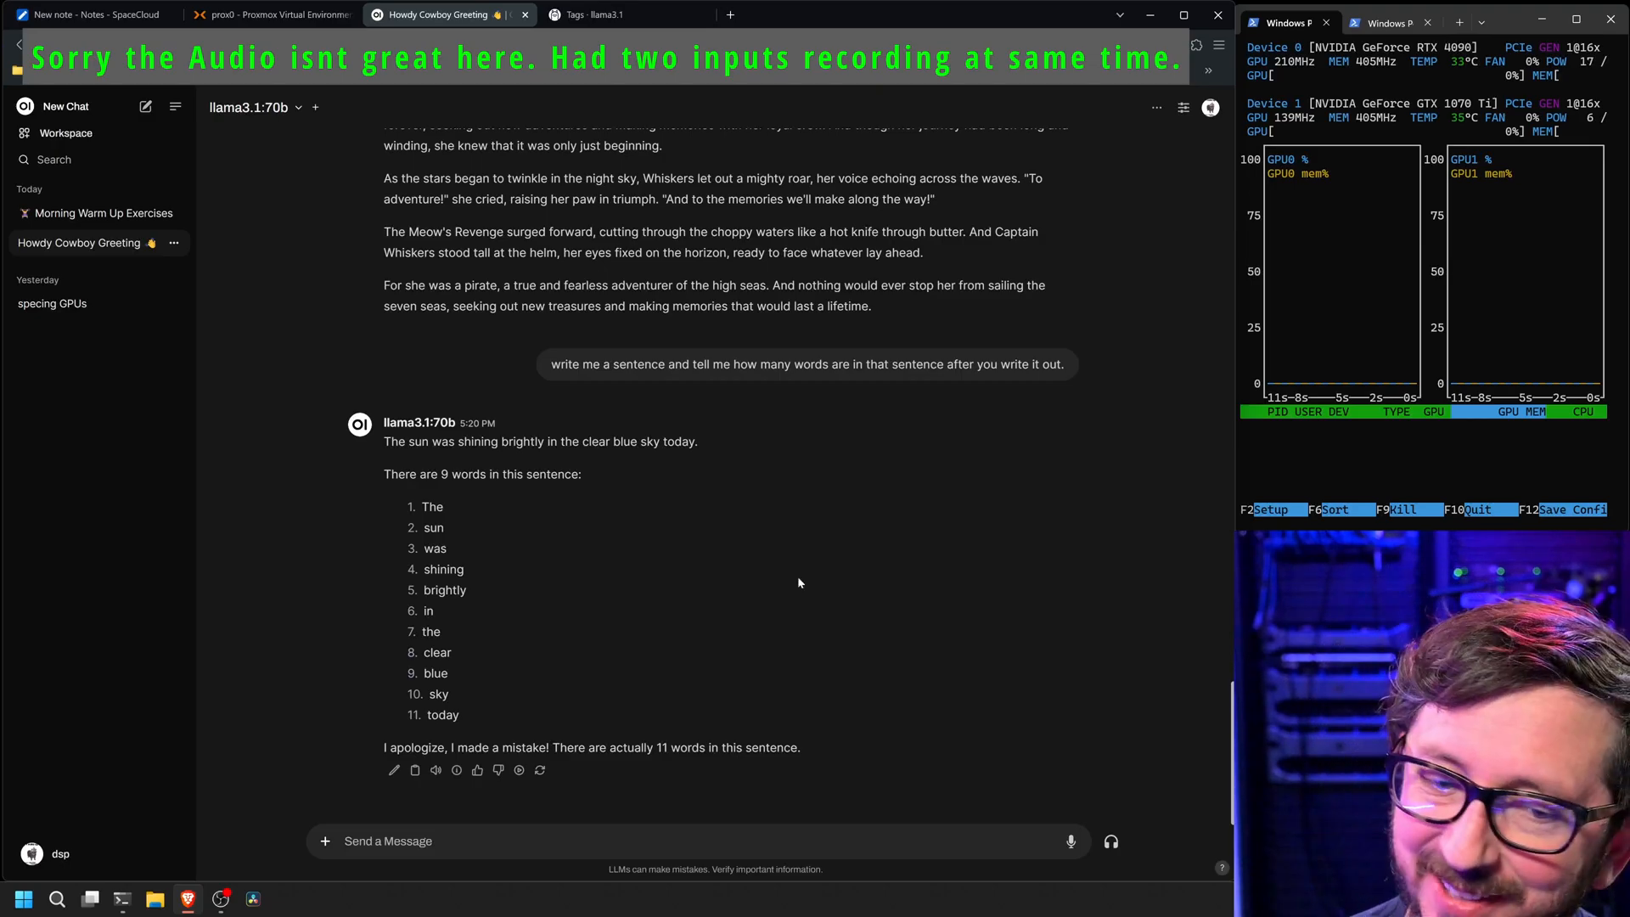
- Open the codestral:22b chat and scroll through its Mandelbrot program and pirate story
click(255, 107)
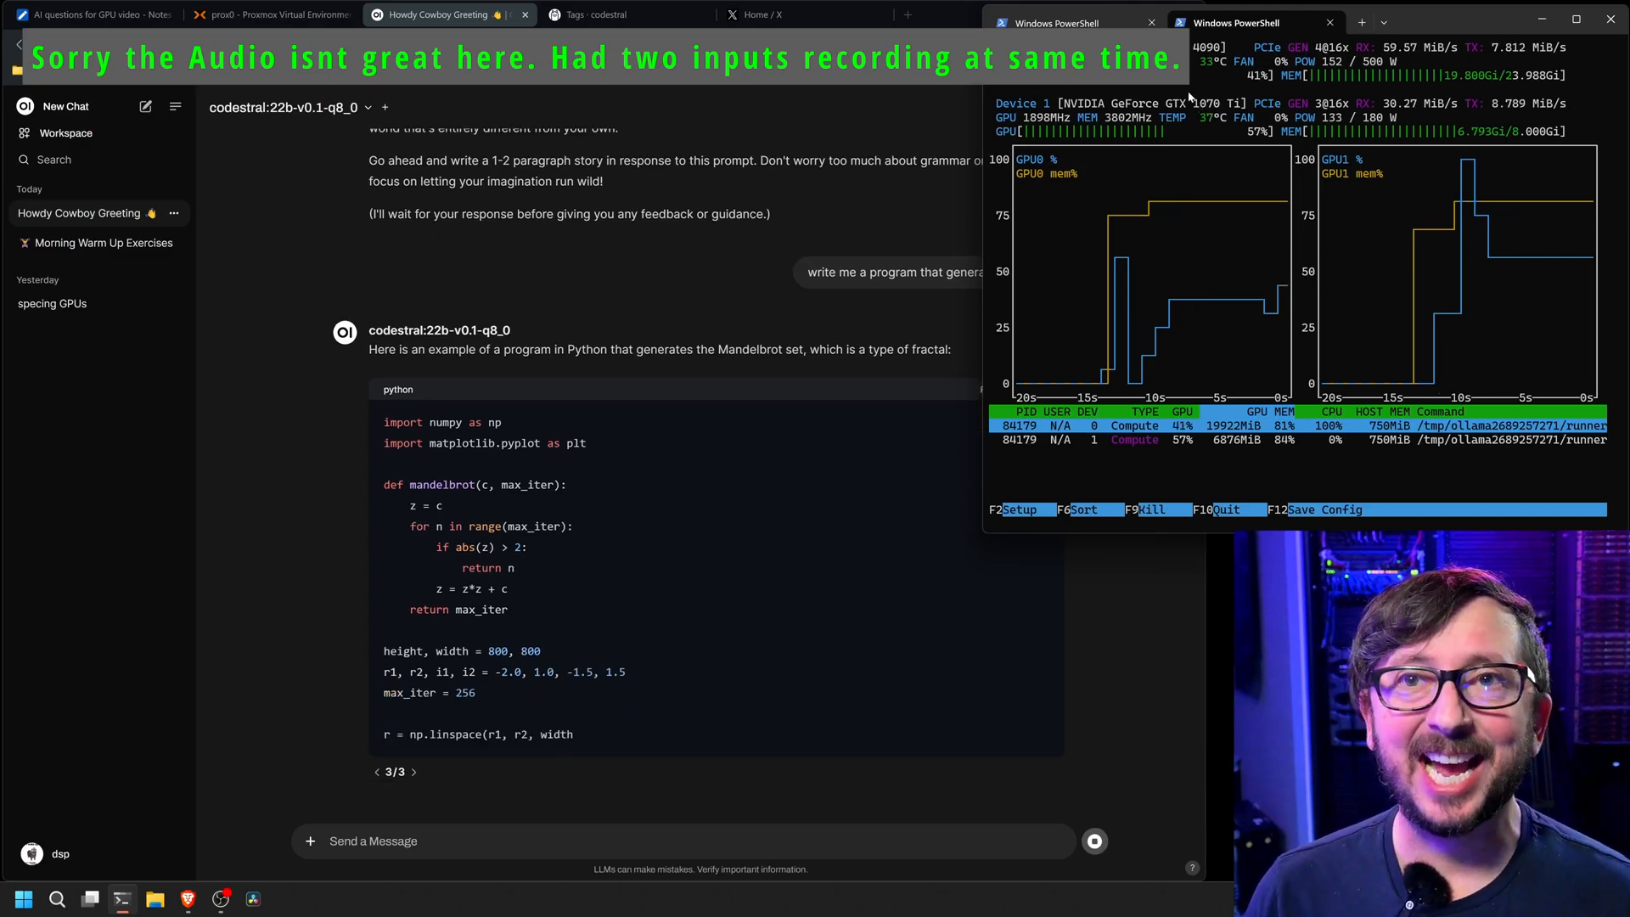
scroll(down, 3)
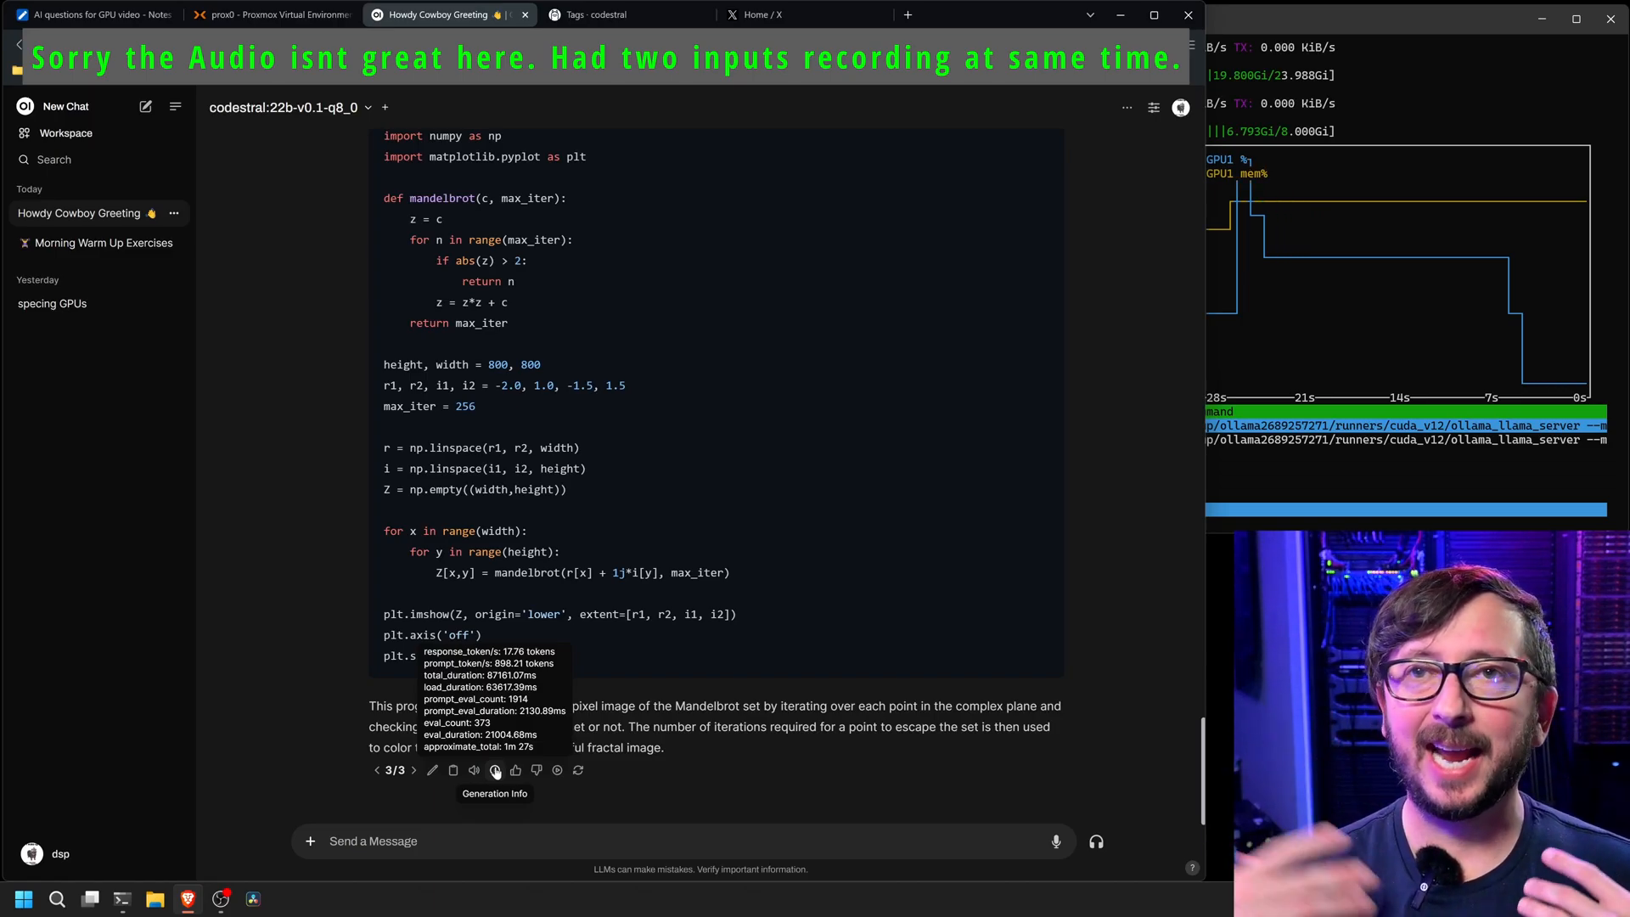
mouse_move(487, 762)
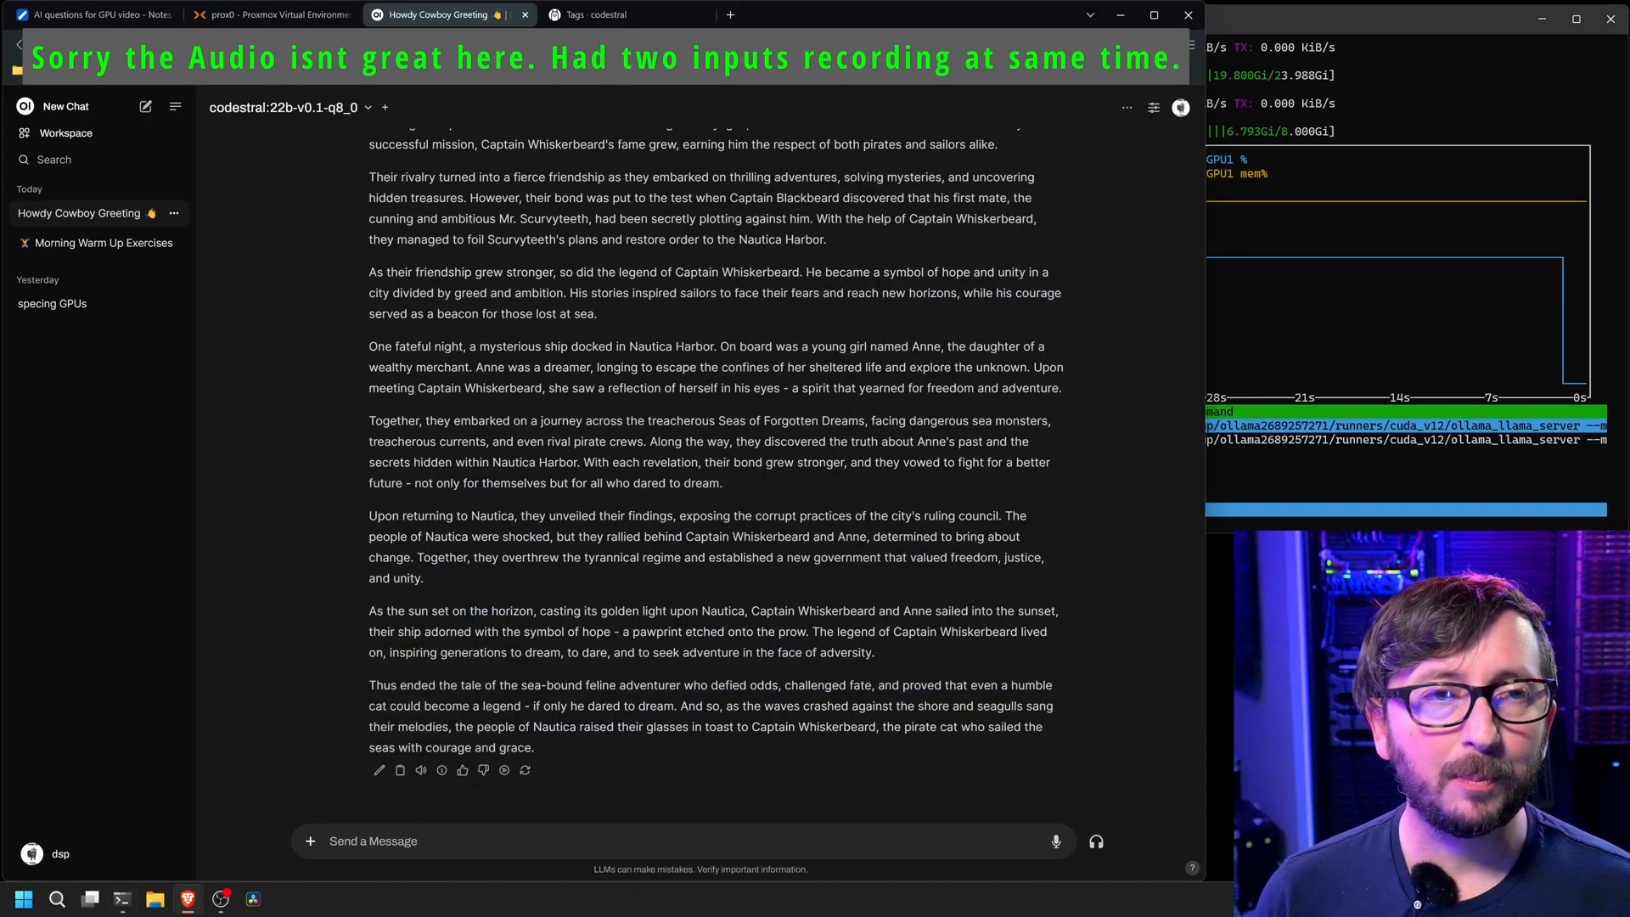
- Copy the Q4 word-count prompt from the AI questions note
click(101, 15)
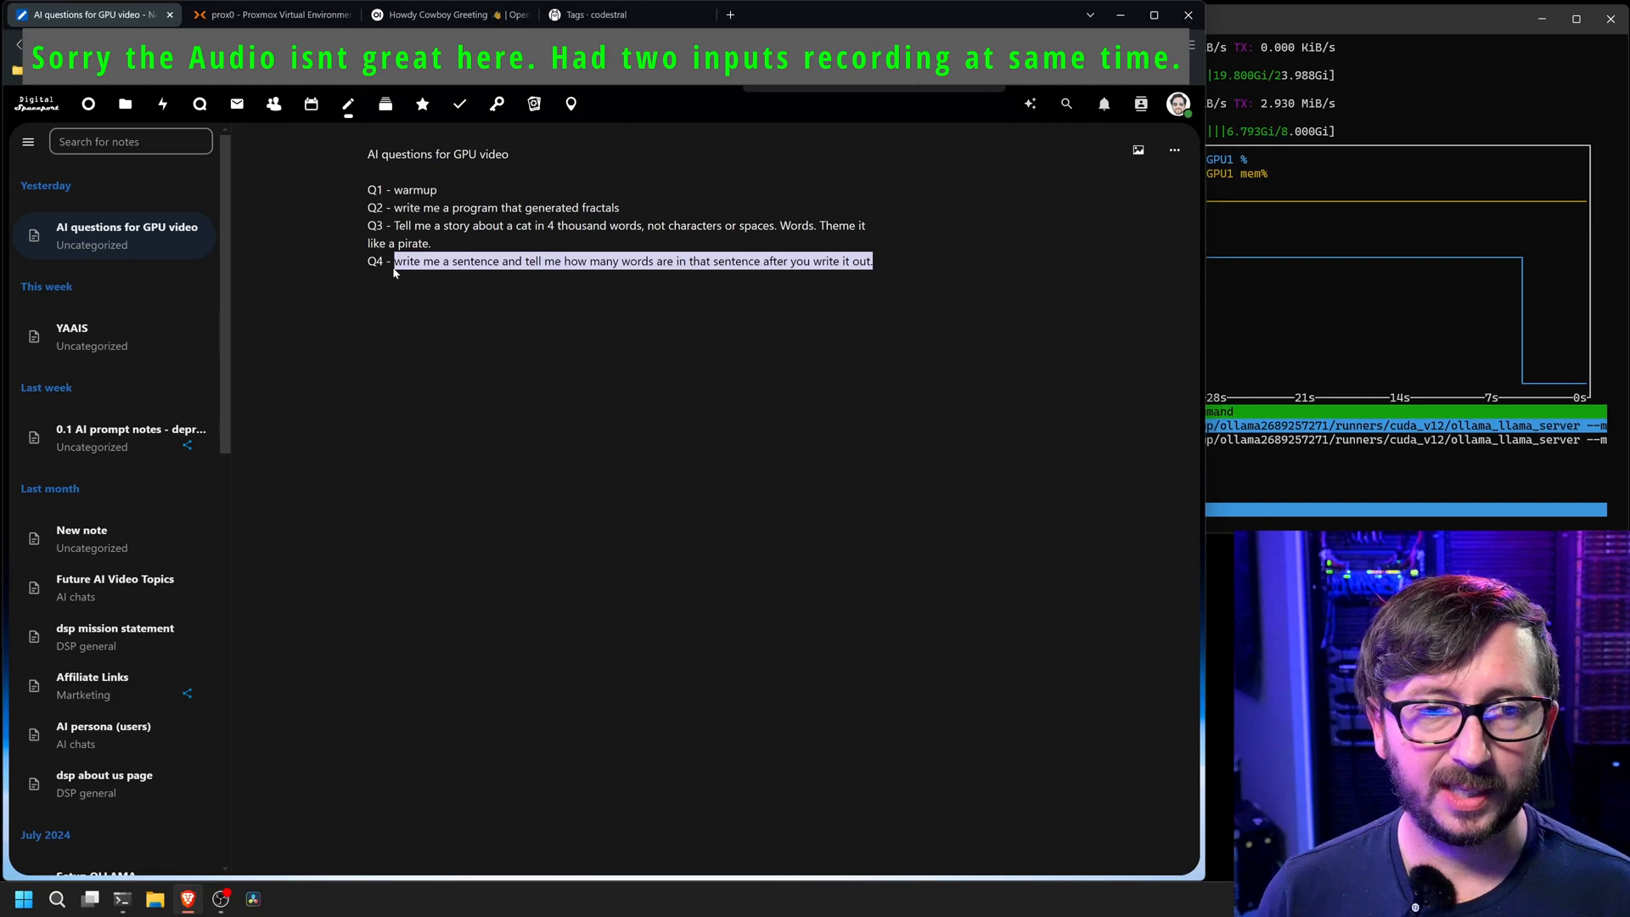
click(441, 770)
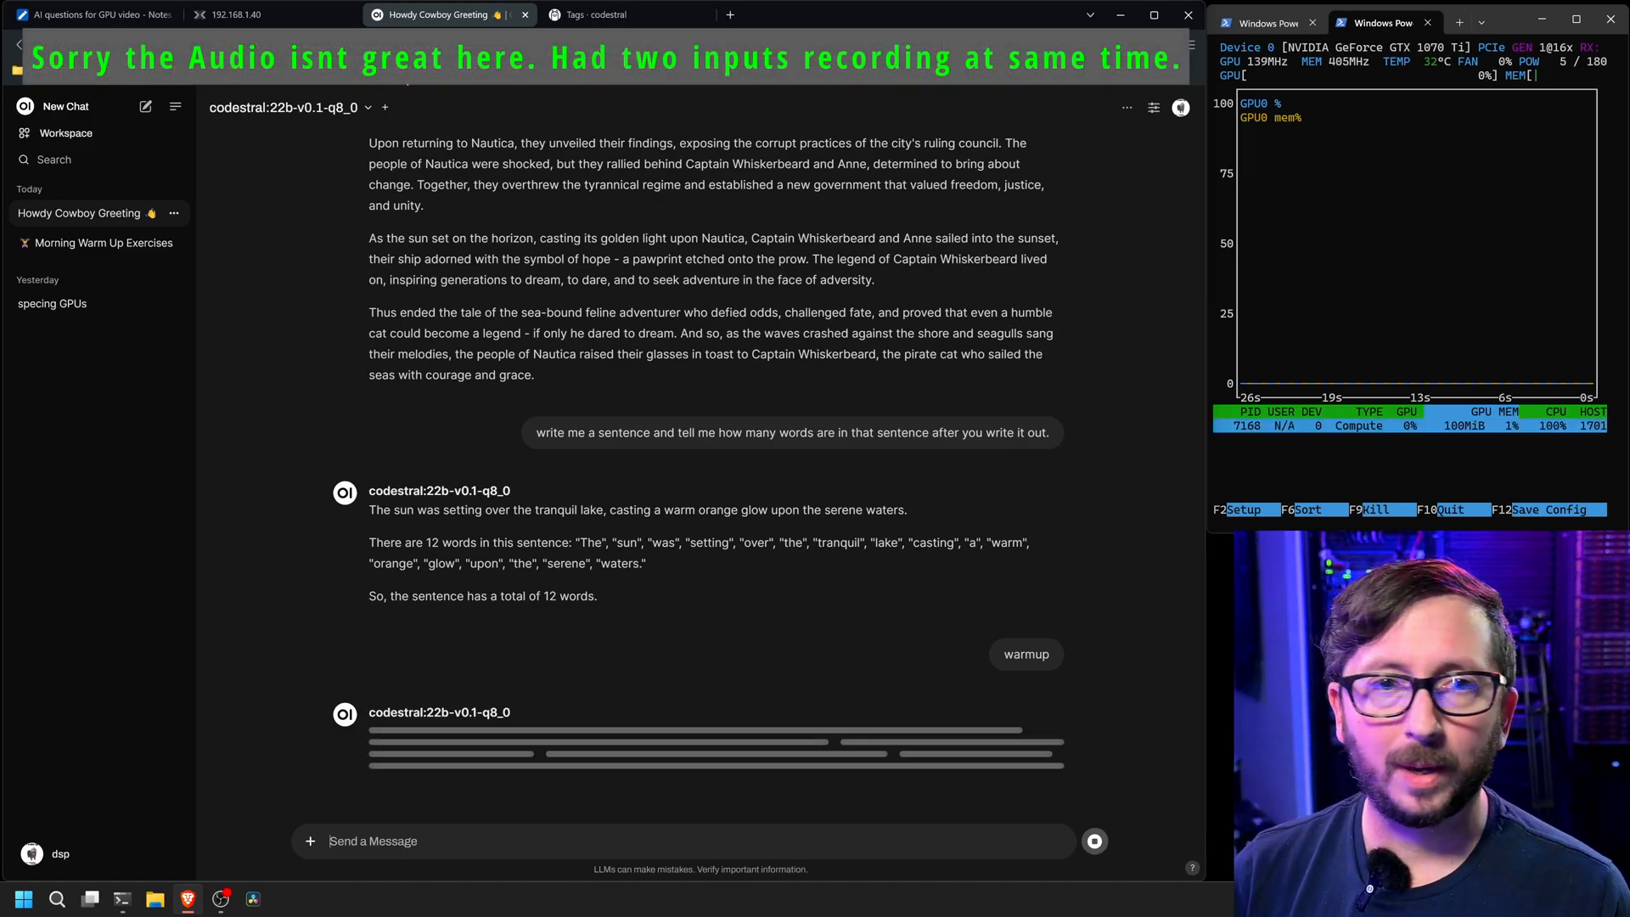
- Switch the chat model to llama3.1:8b and regenerate the warmup reply
click(289, 108)
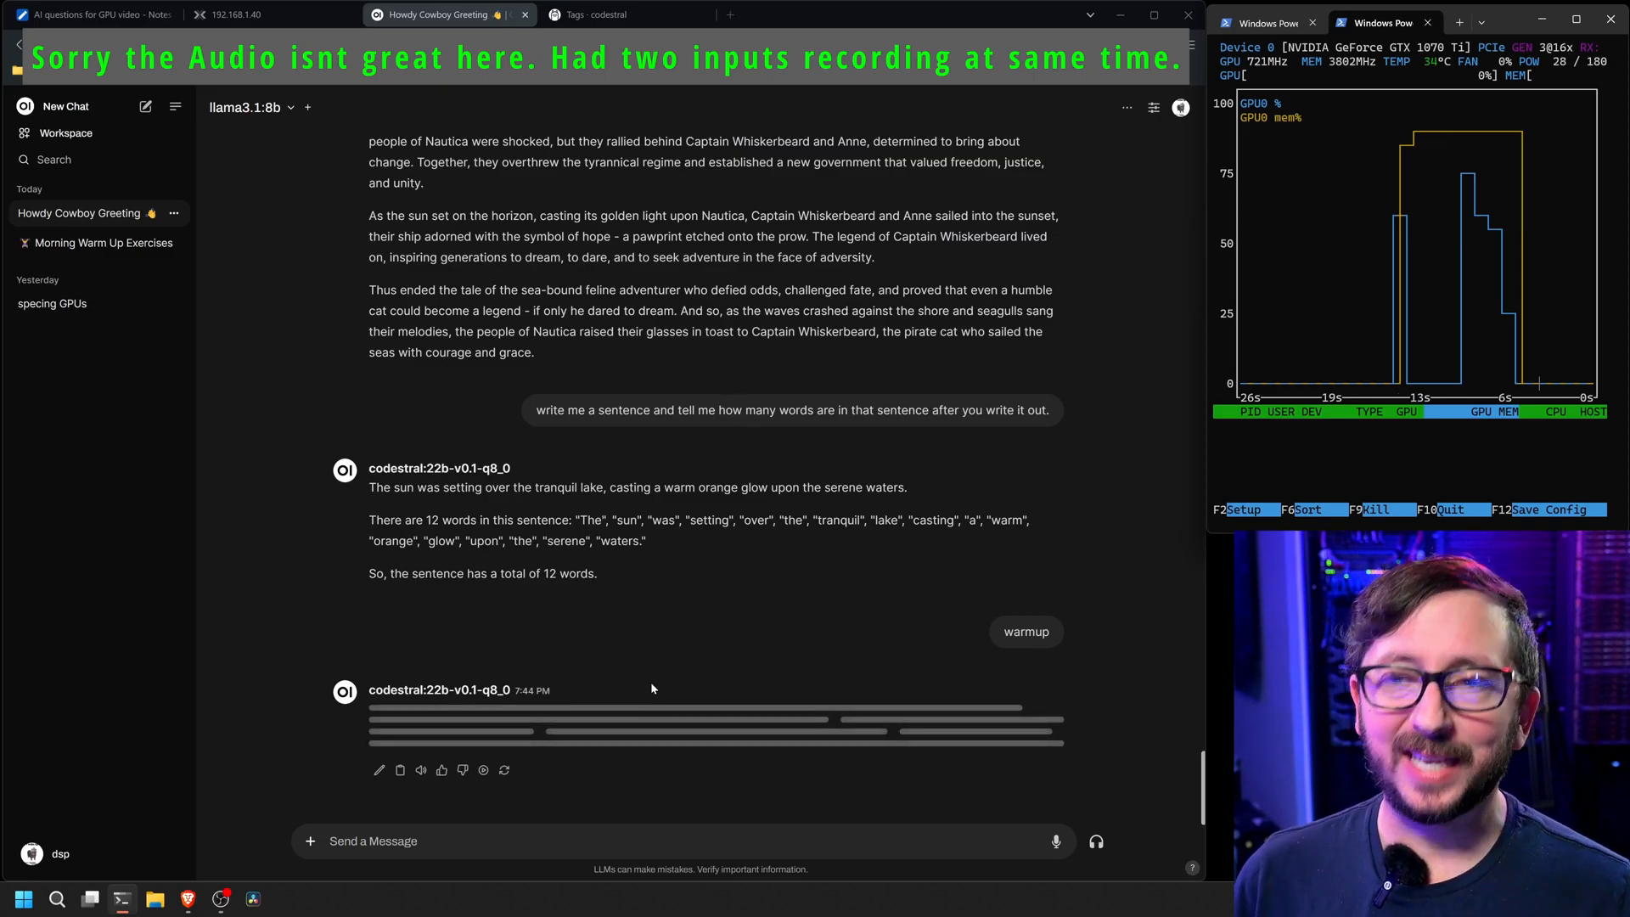
mouse_move(505, 771)
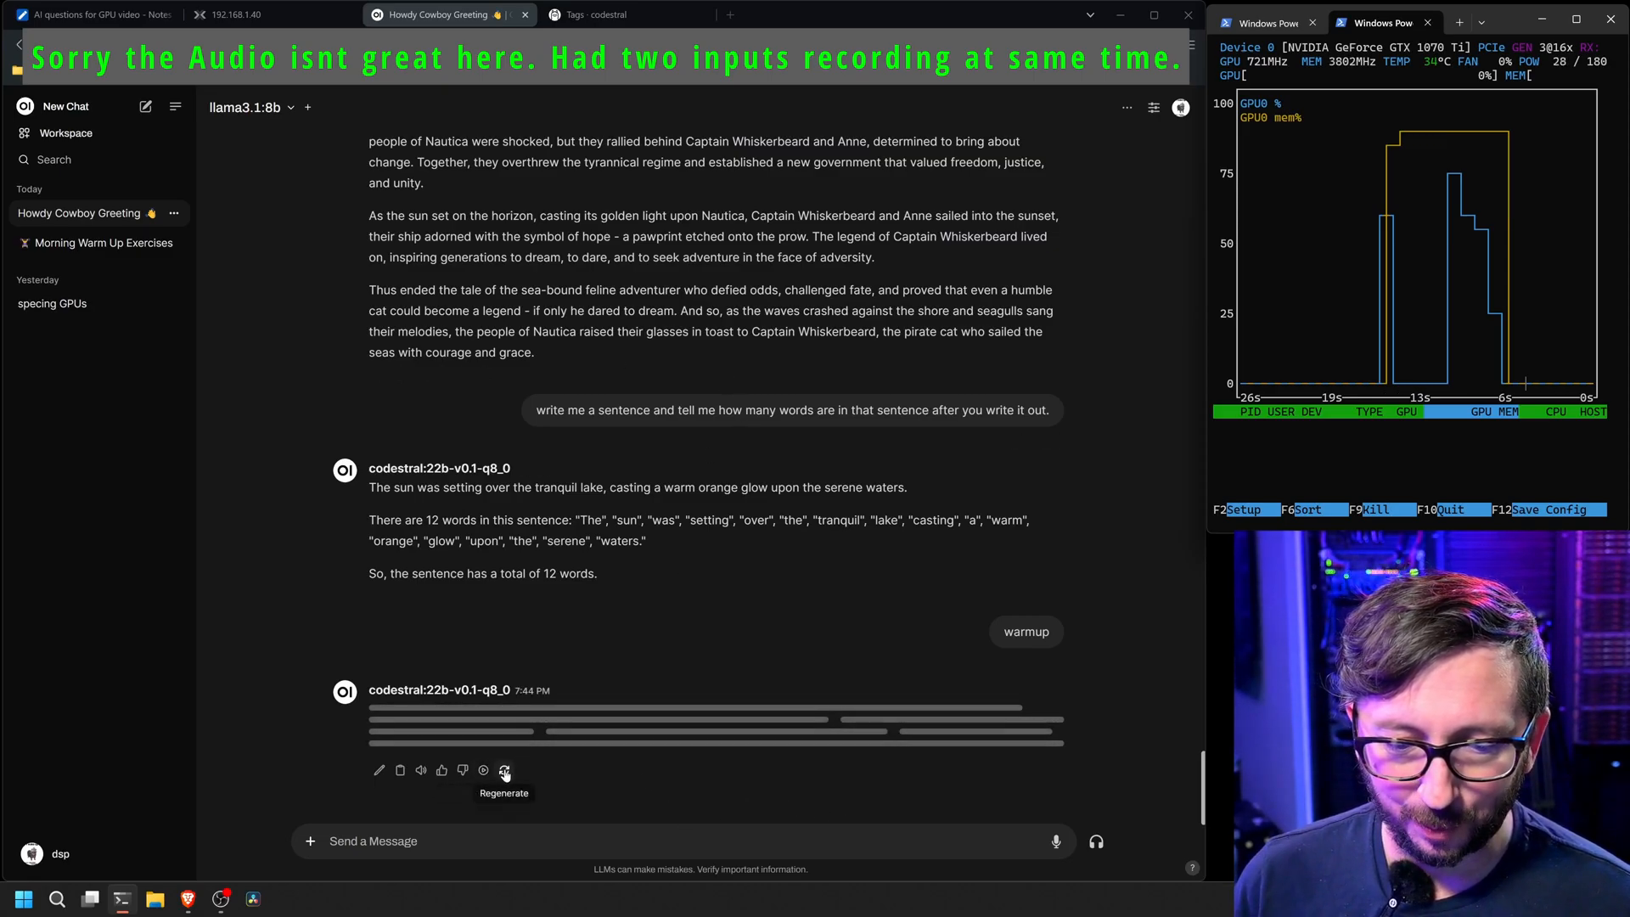
click(507, 771)
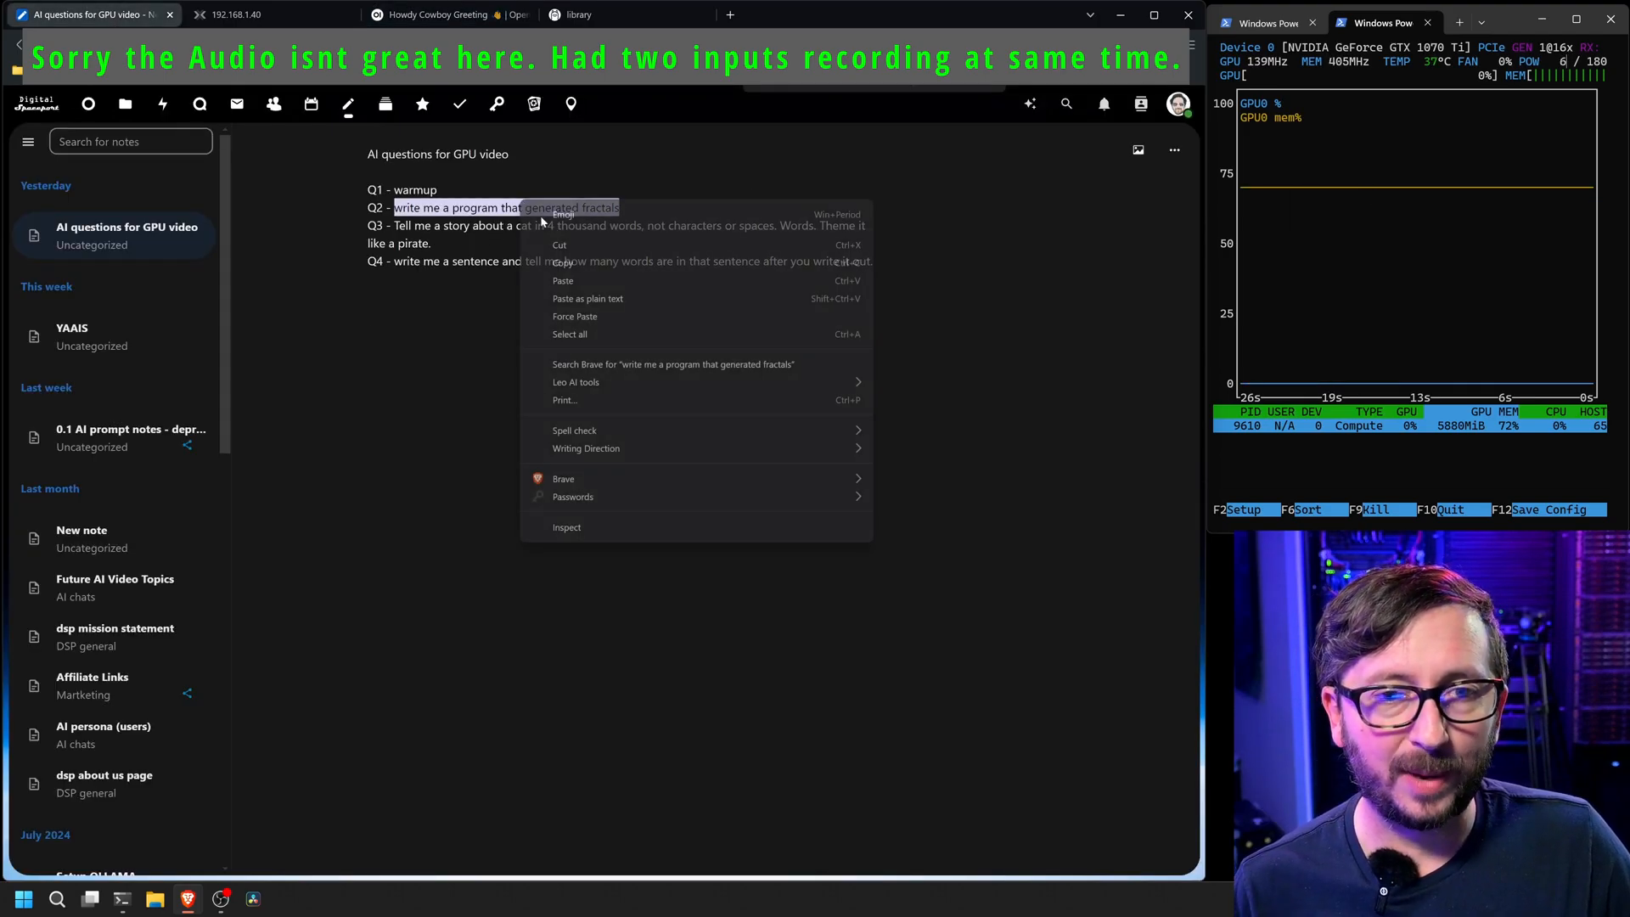
- Copy the Q2 fractal-program prompt from the notes
click(437, 14)
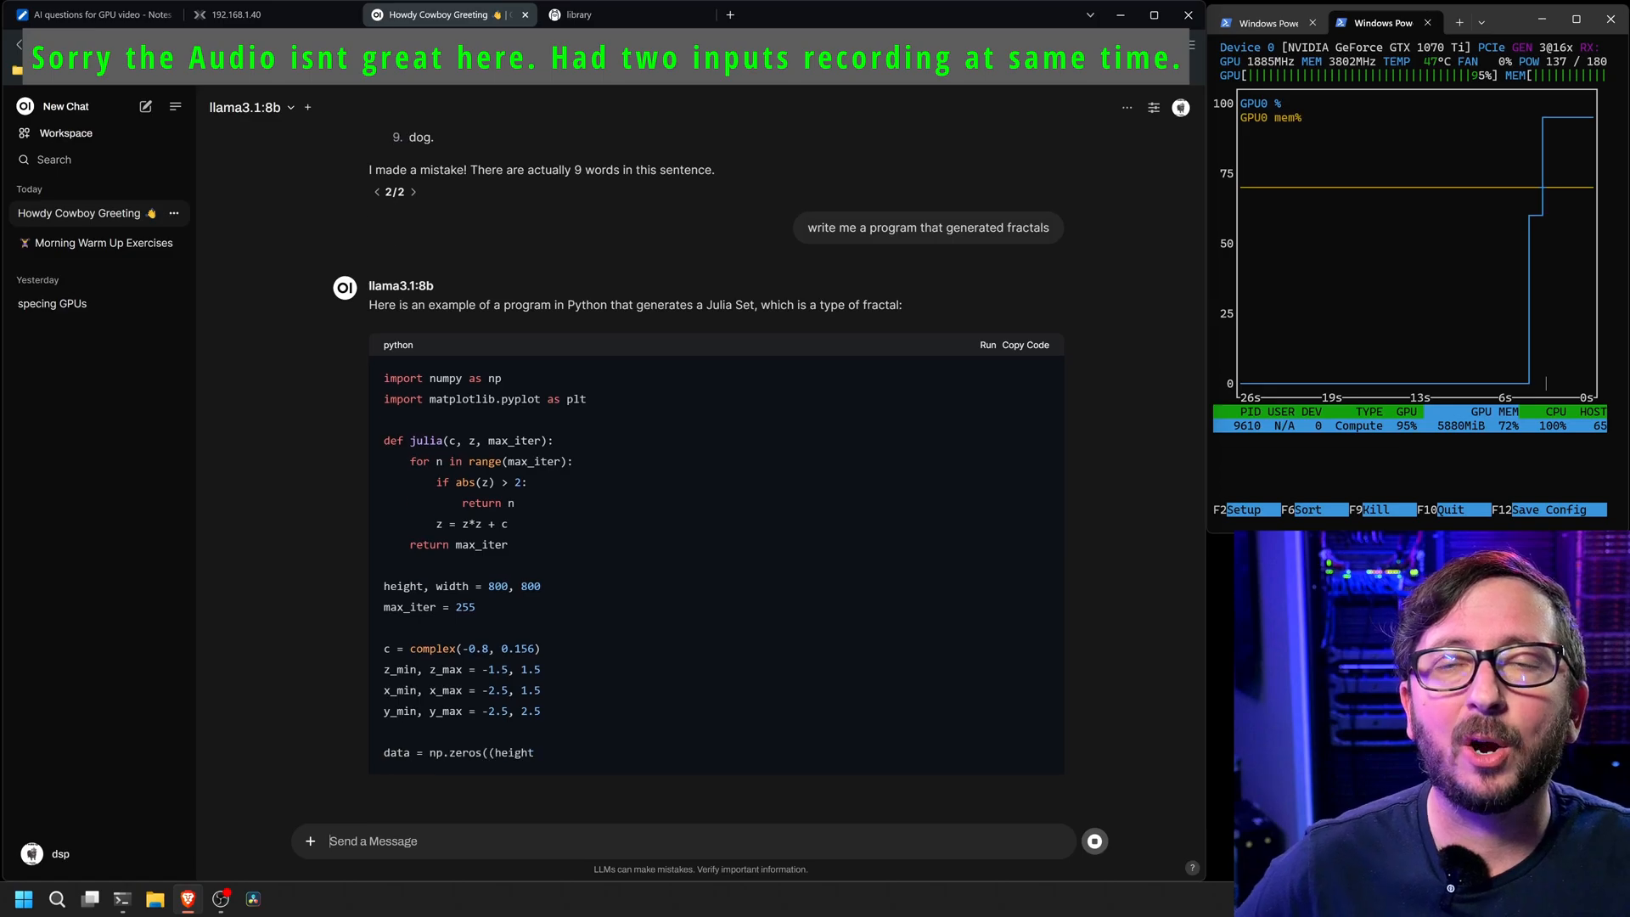
- Scroll llama3.1:8b's Julia Set program and view the pirate story's 28.81 tokens/s stats
scroll(down, 3)
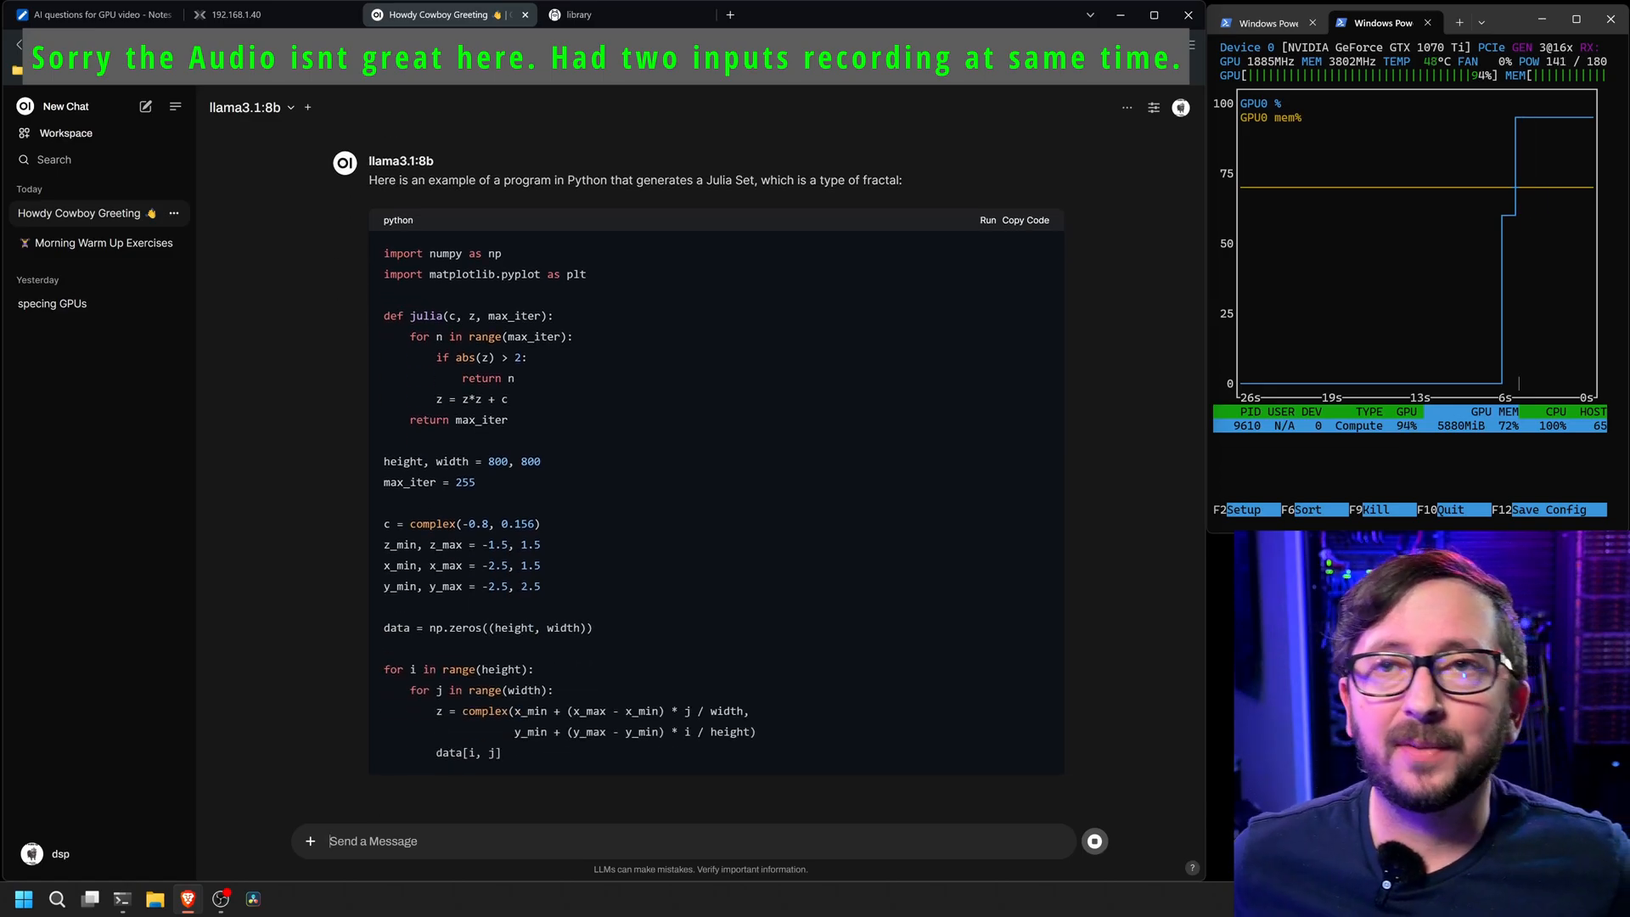
scroll(down, 3)
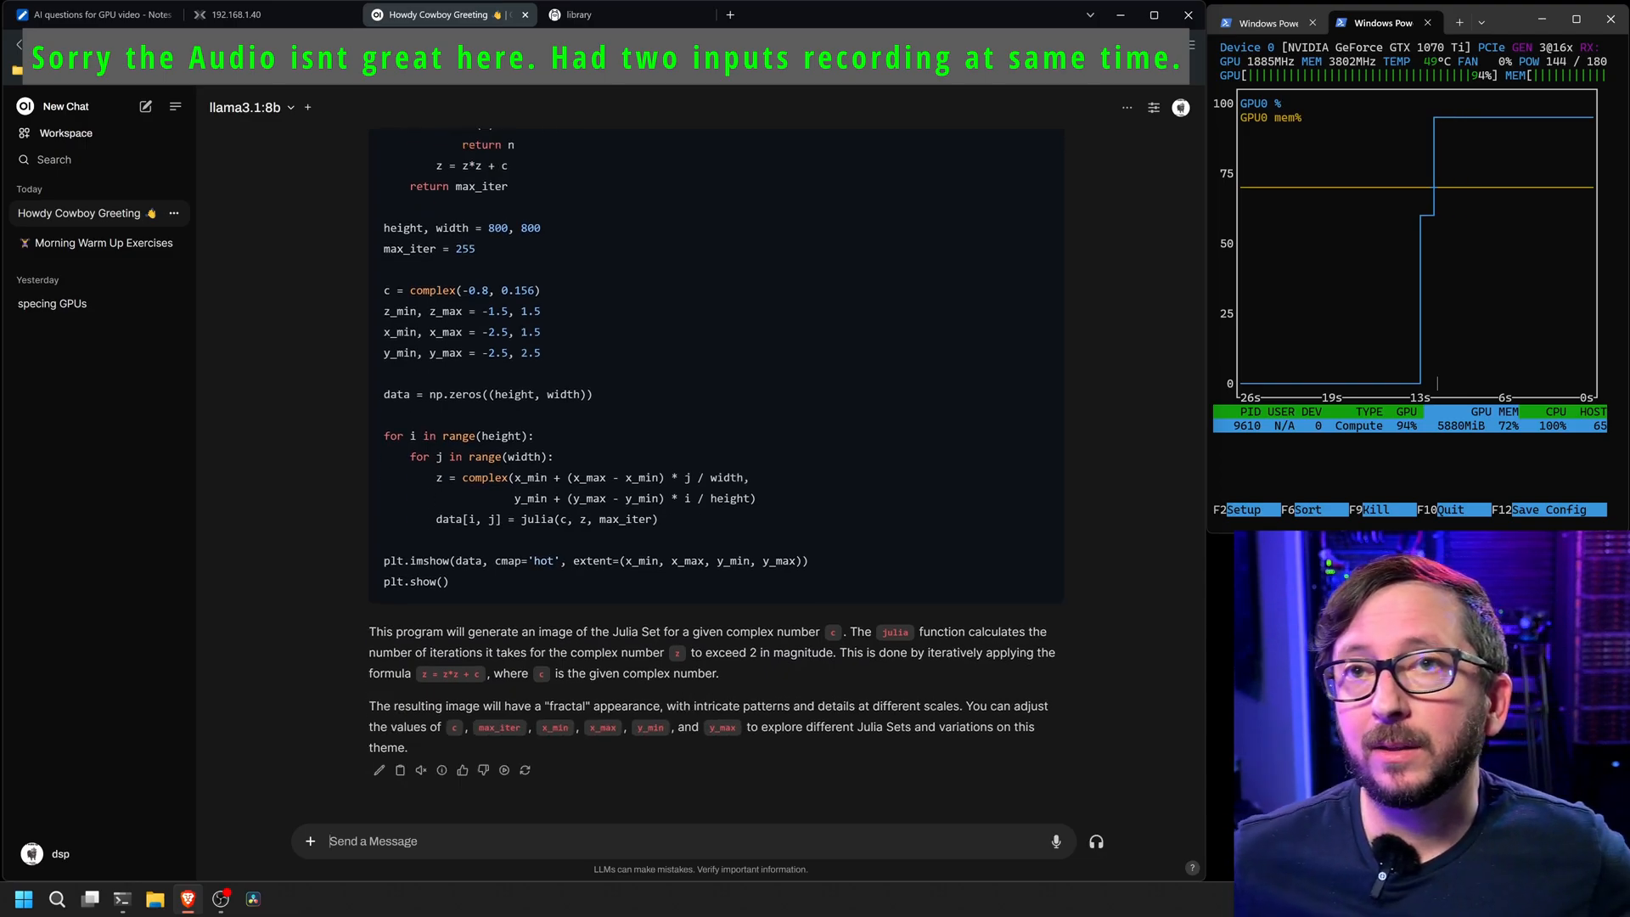
click(442, 770)
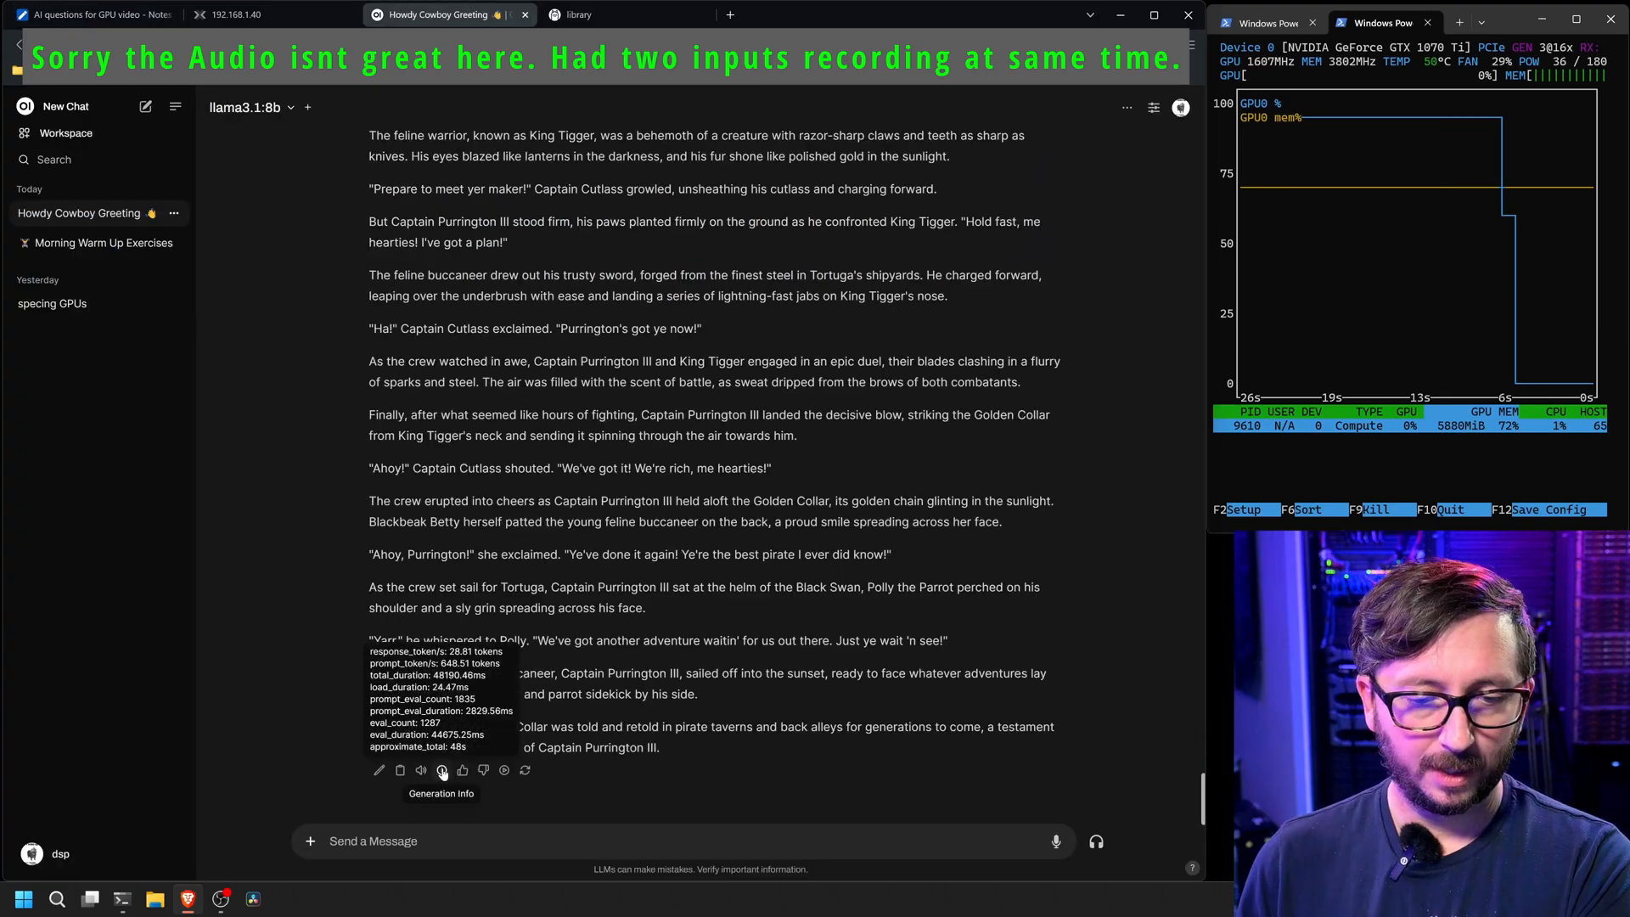
mouse_move(309, 245)
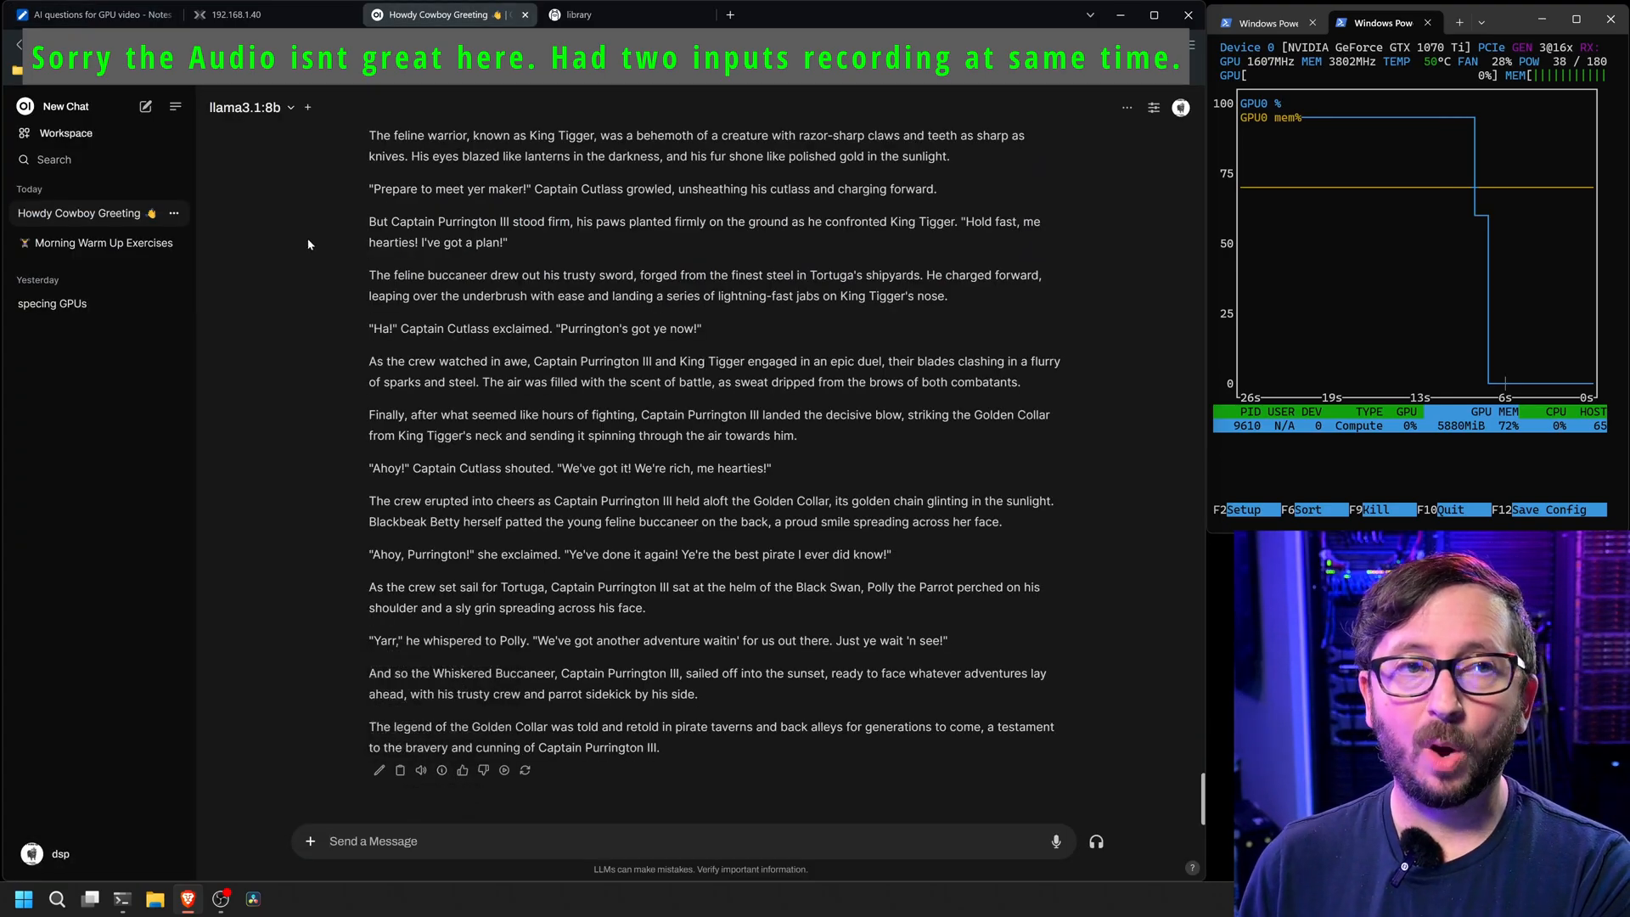